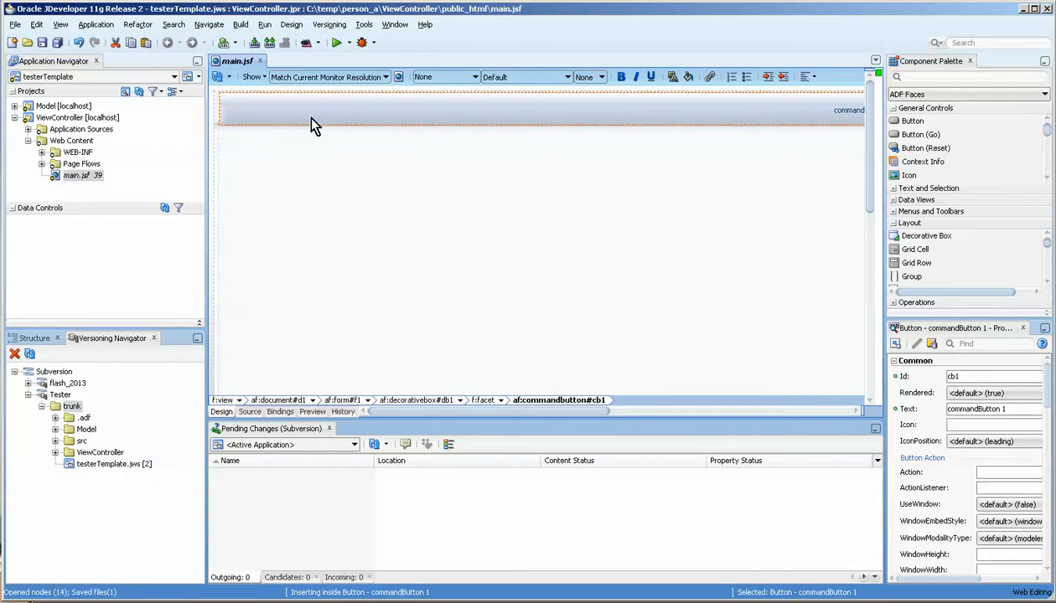
- Surround commandButton 1 with a Panel Group Layout and set its text to 'Person A'
right_click(315, 121)
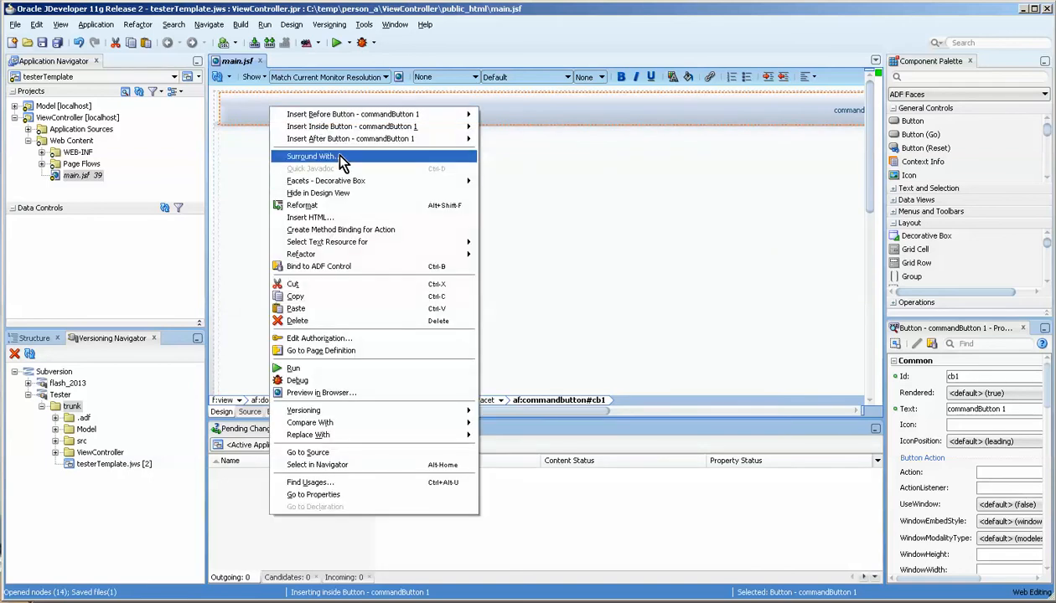
click(312, 156)
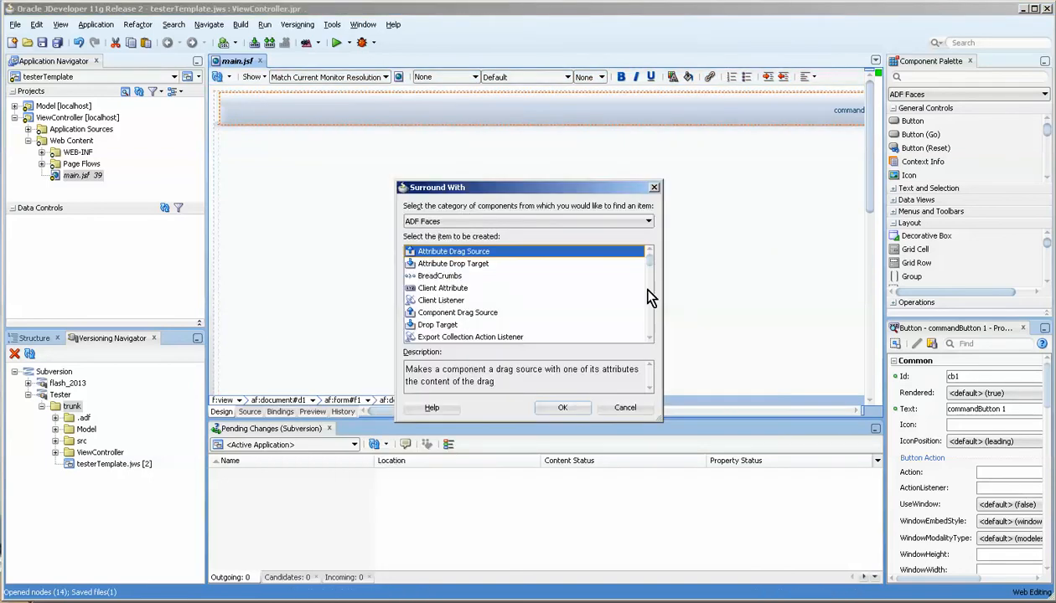
scroll(down, 3)
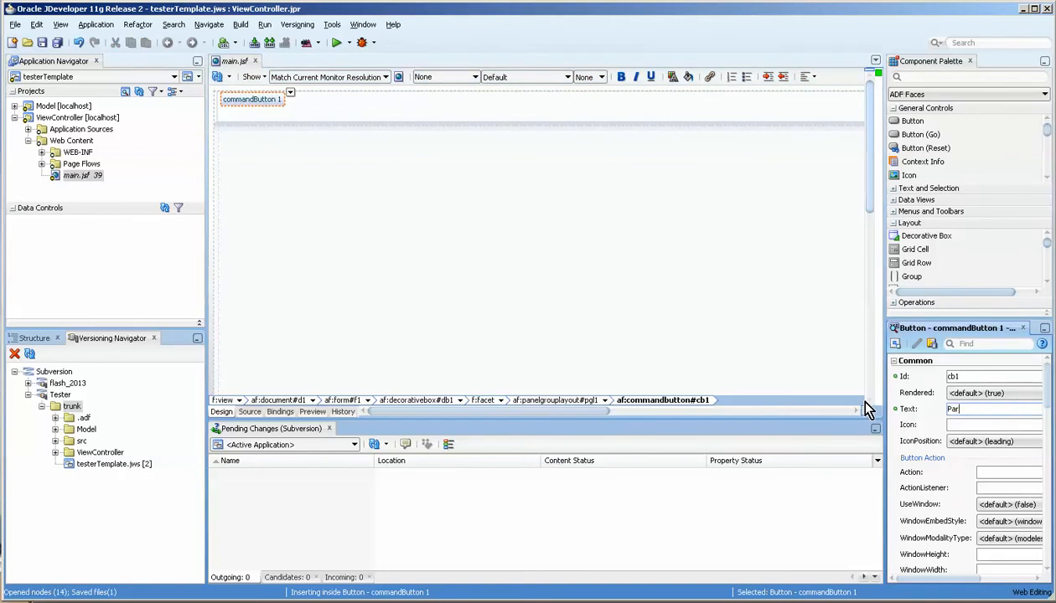
text(Person A)
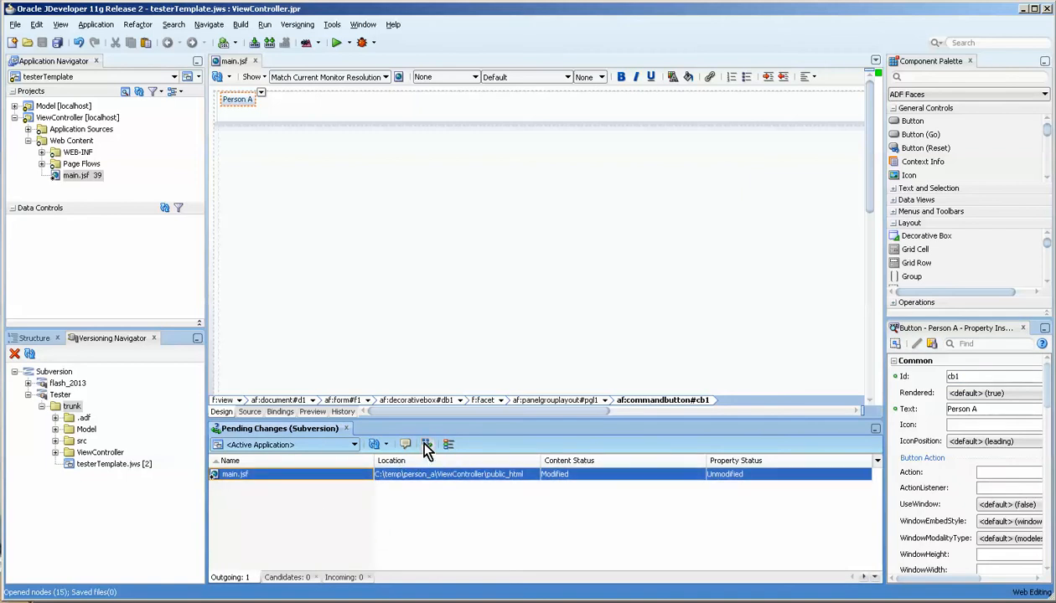
- Commit main.jsf to Subversion with the comment 'added button person a'
click(426, 444)
text(added butoon person a)
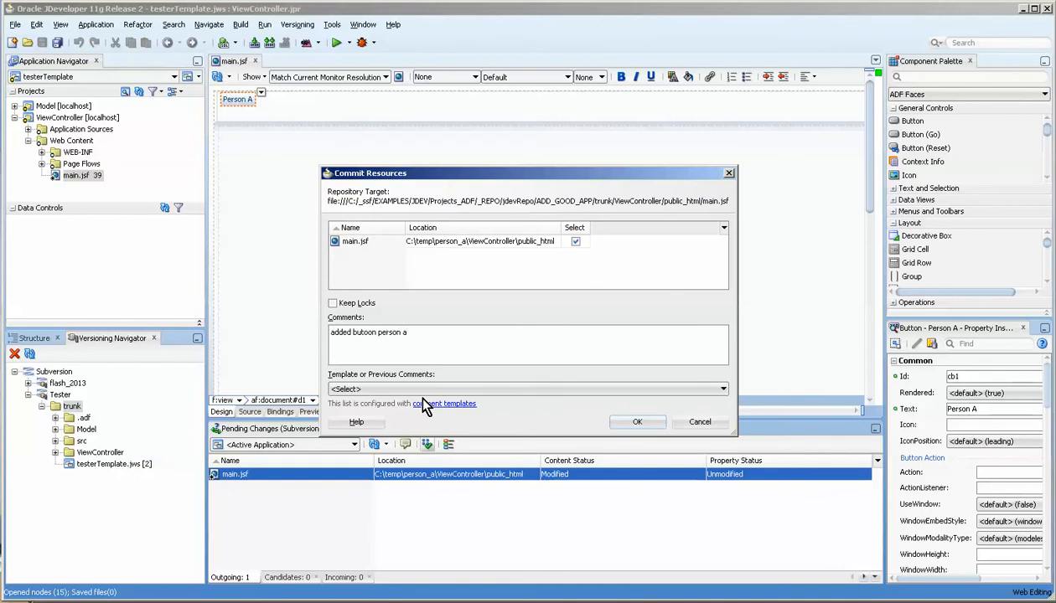
click(637, 422)
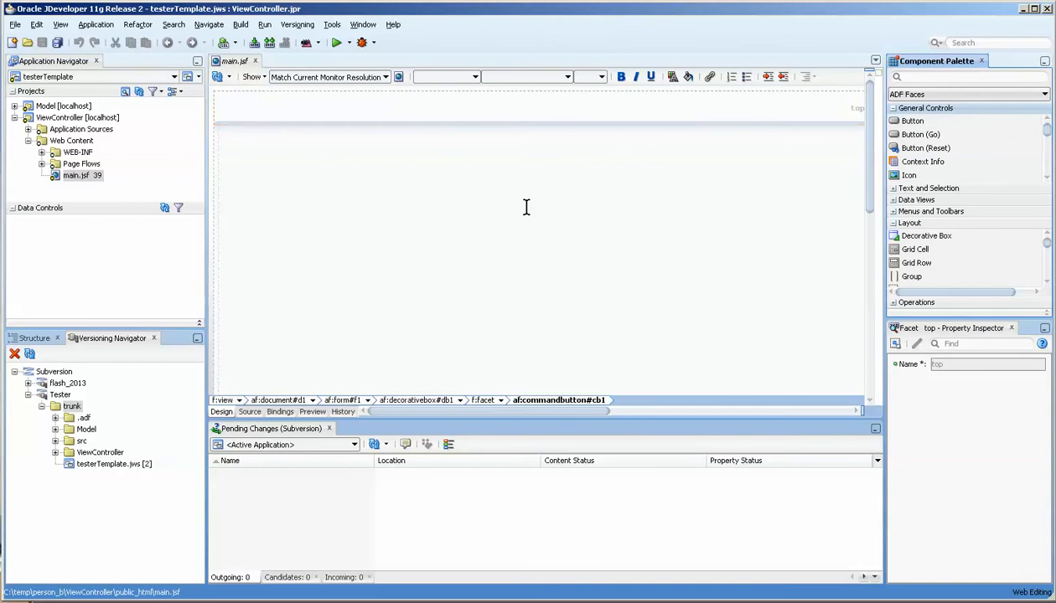
- Surround commandButton 1 in person_b's main.jsf with a Panel Group Layout and select the wrapped button
click(419, 111)
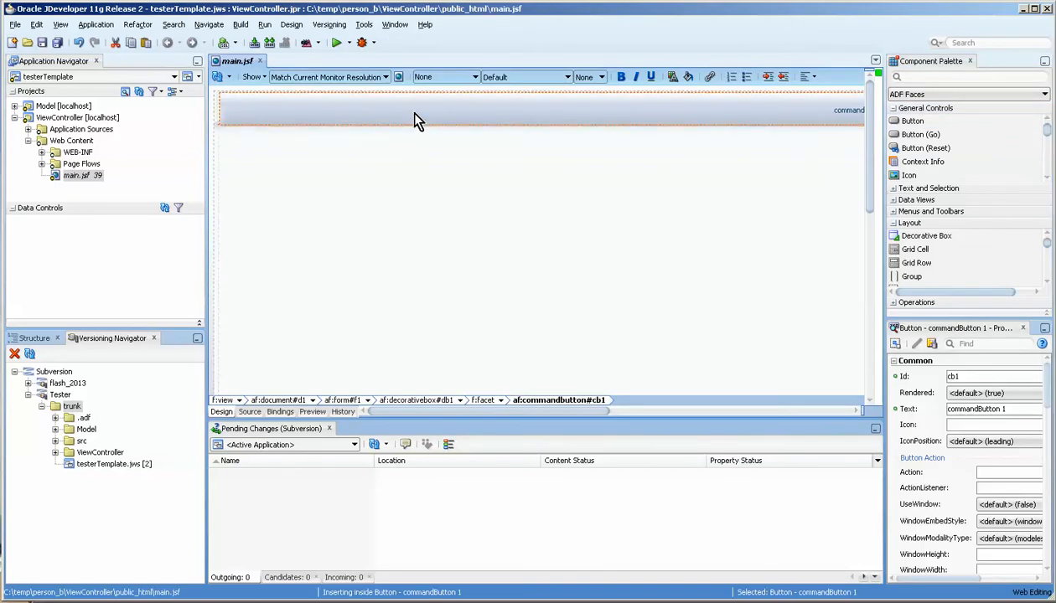
right_click(418, 121)
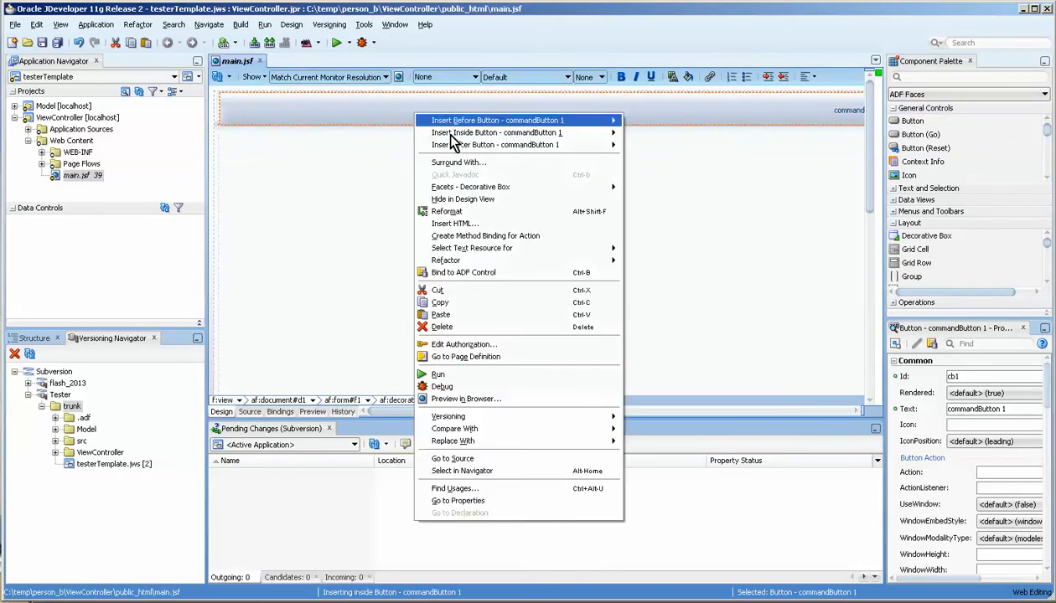
mouse_move(463, 317)
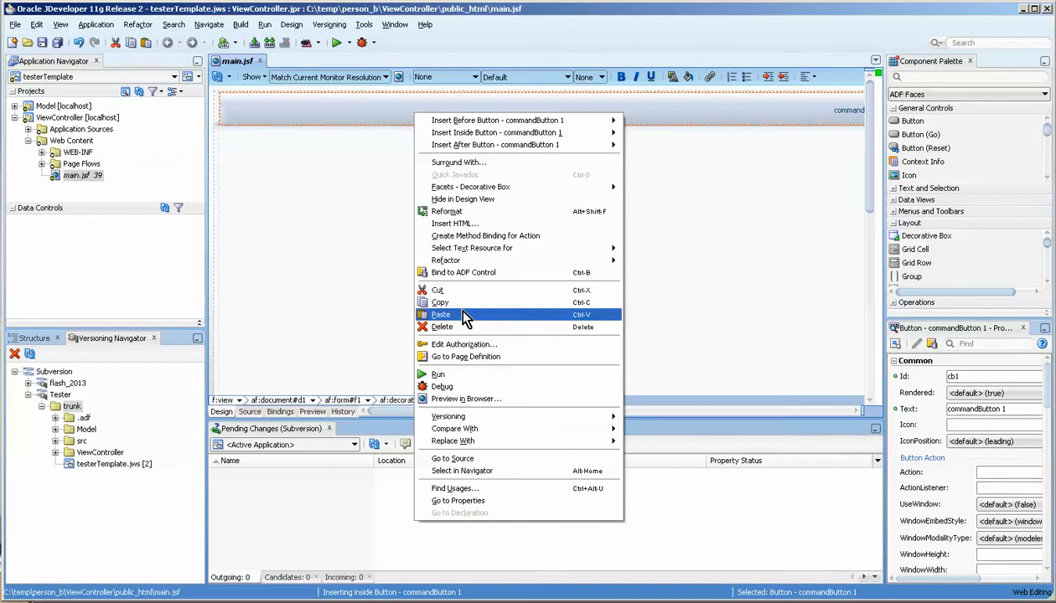
mouse_move(499, 163)
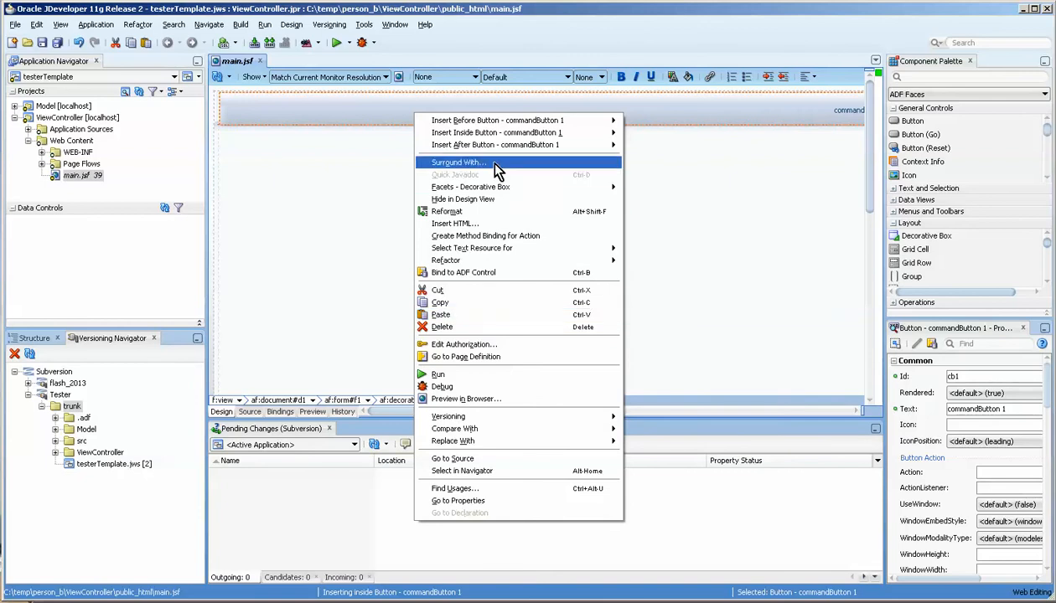
click(455, 160)
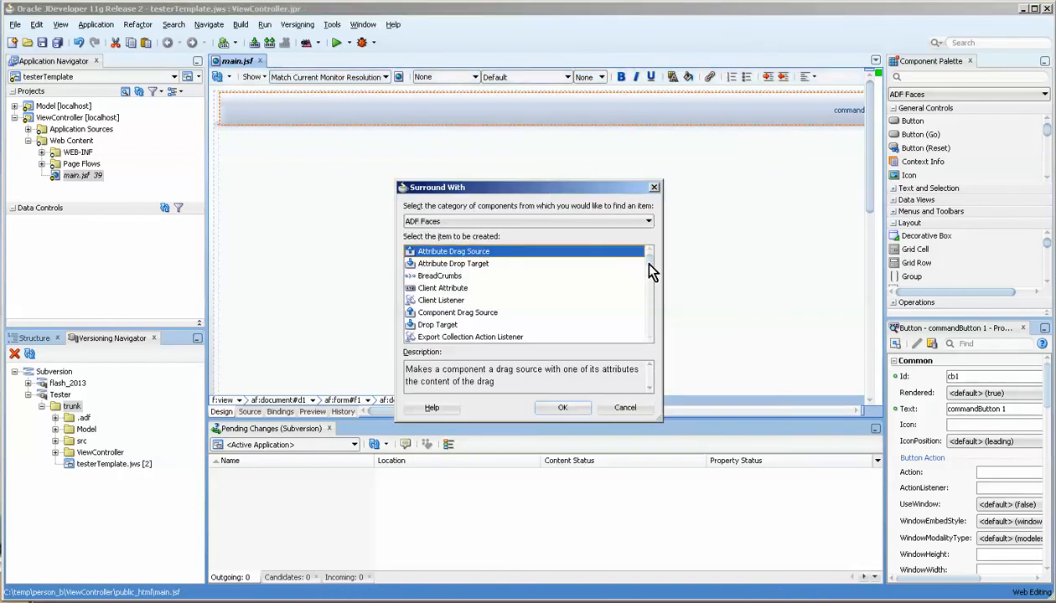
scroll(down, 3)
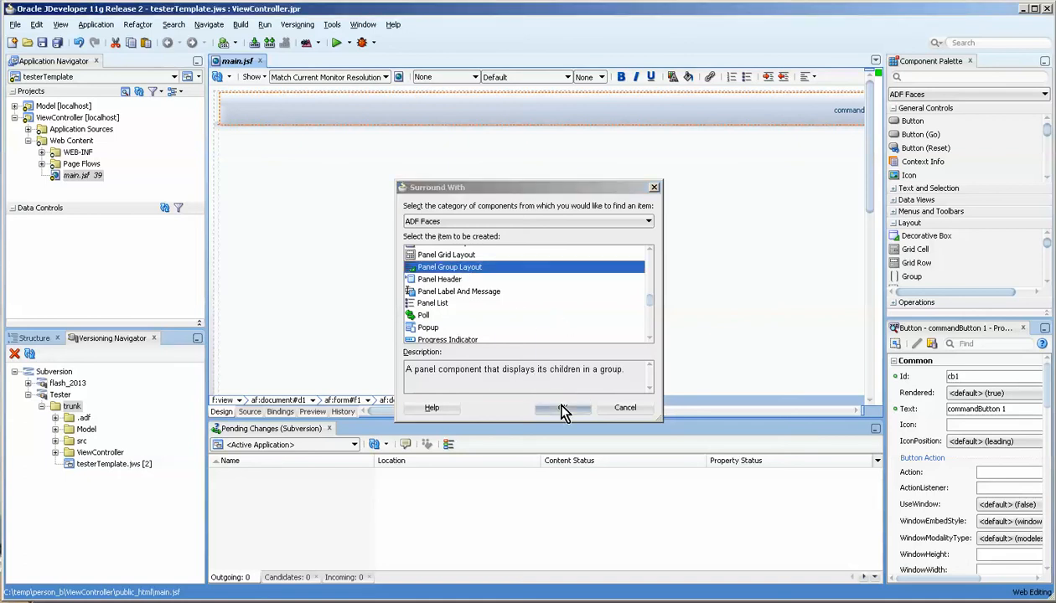
click(563, 409)
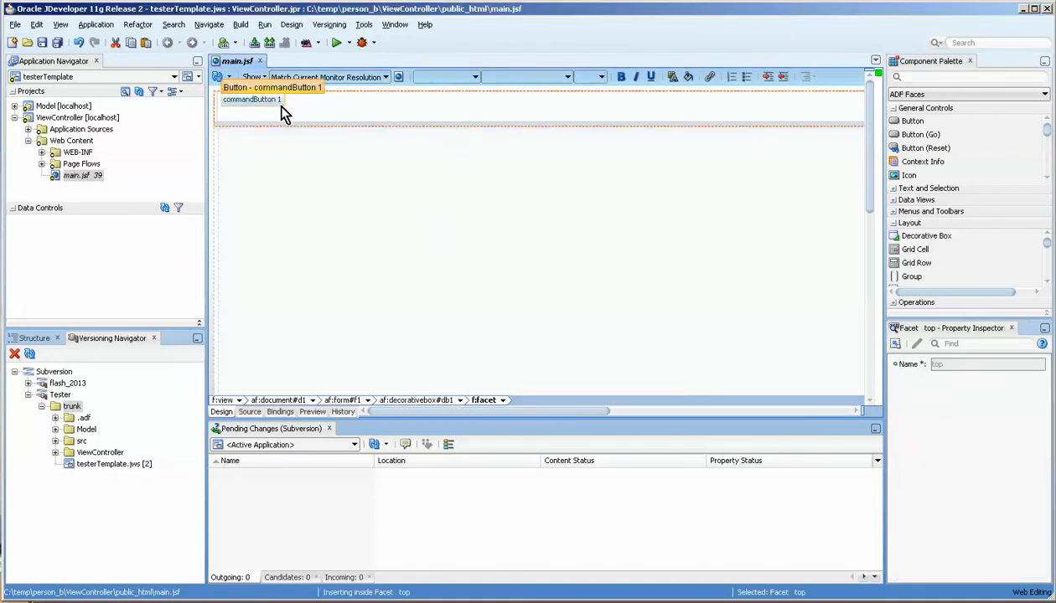
click(251, 99)
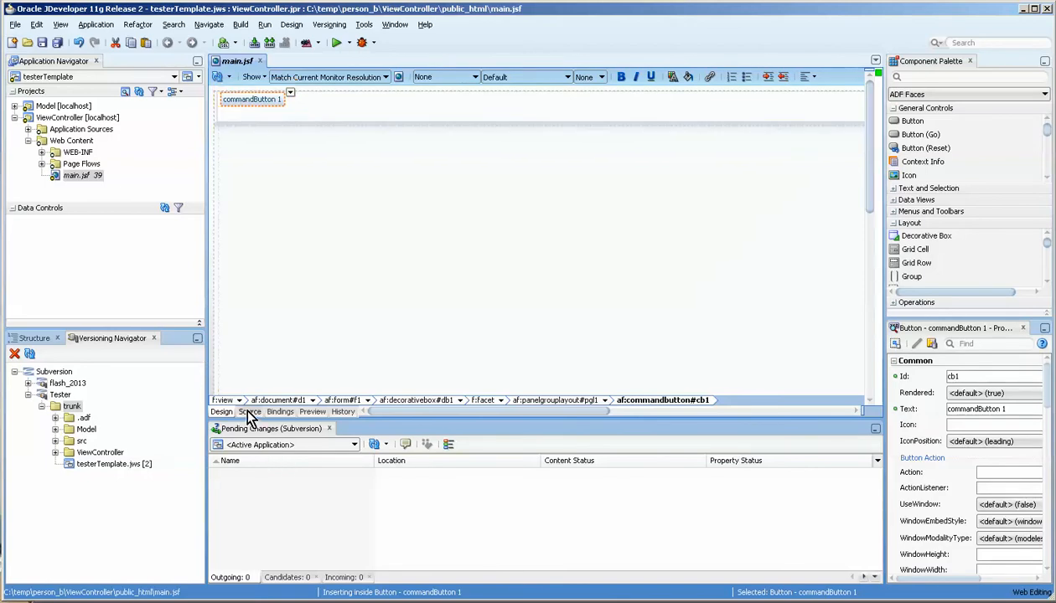
- In the Source view, change the commandButton text to 'Person B' near the pgl1 layout tag
click(250, 413)
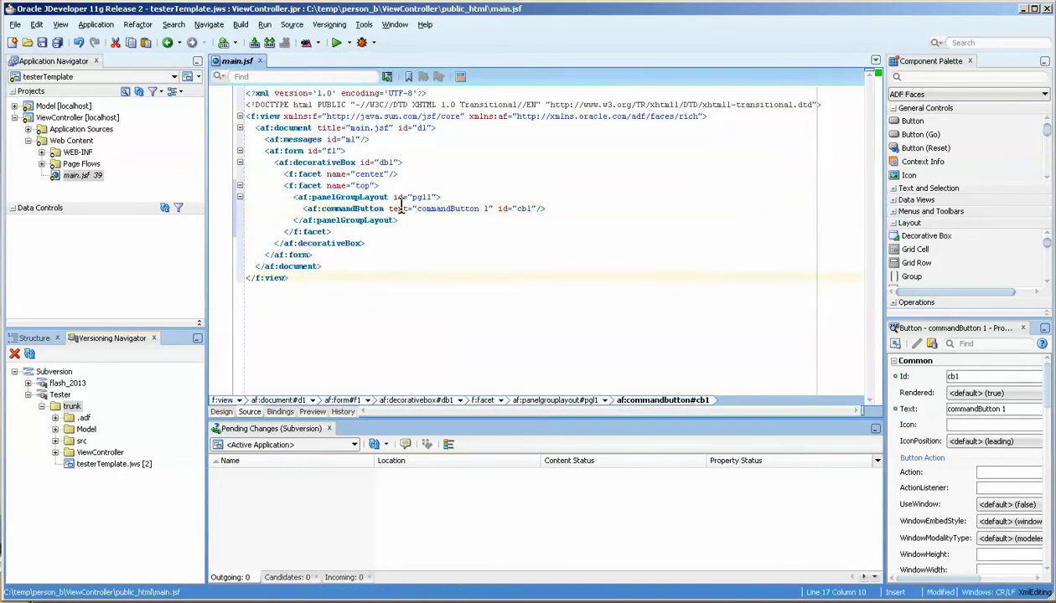
click(423, 198)
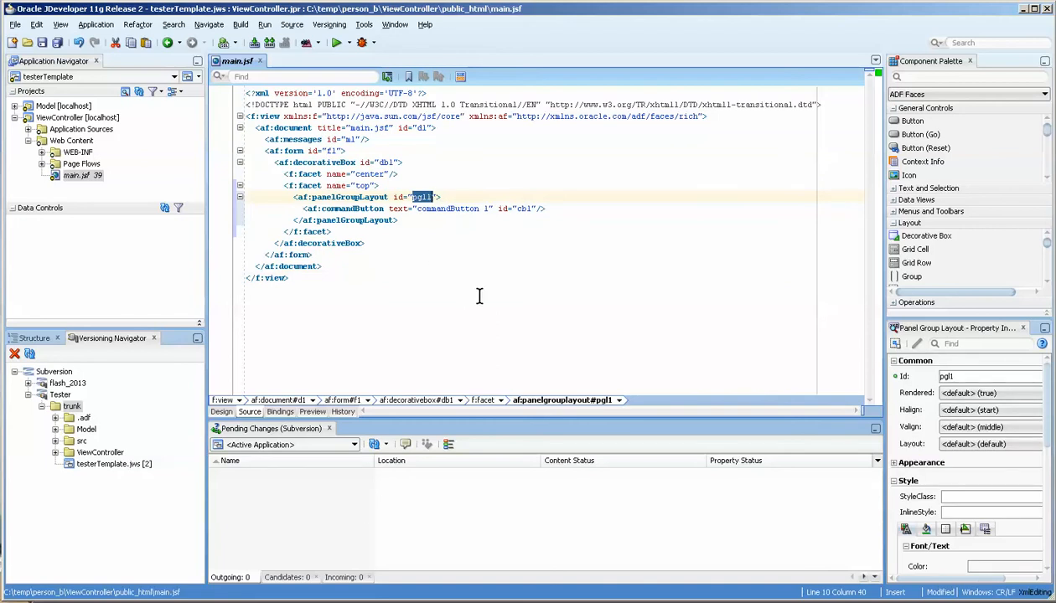
double_click(446, 207)
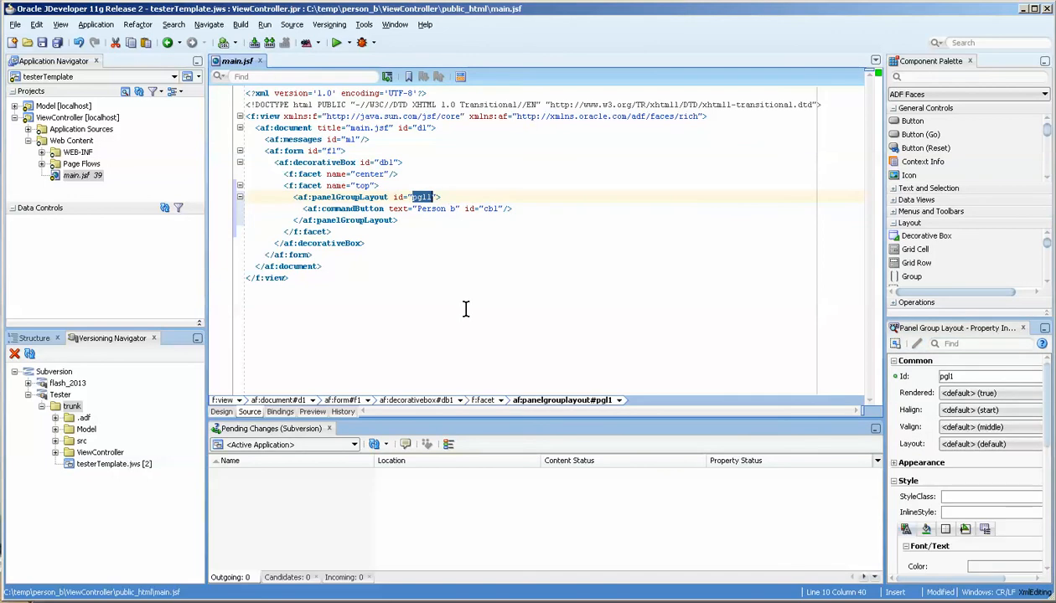
mouse_move(446, 308)
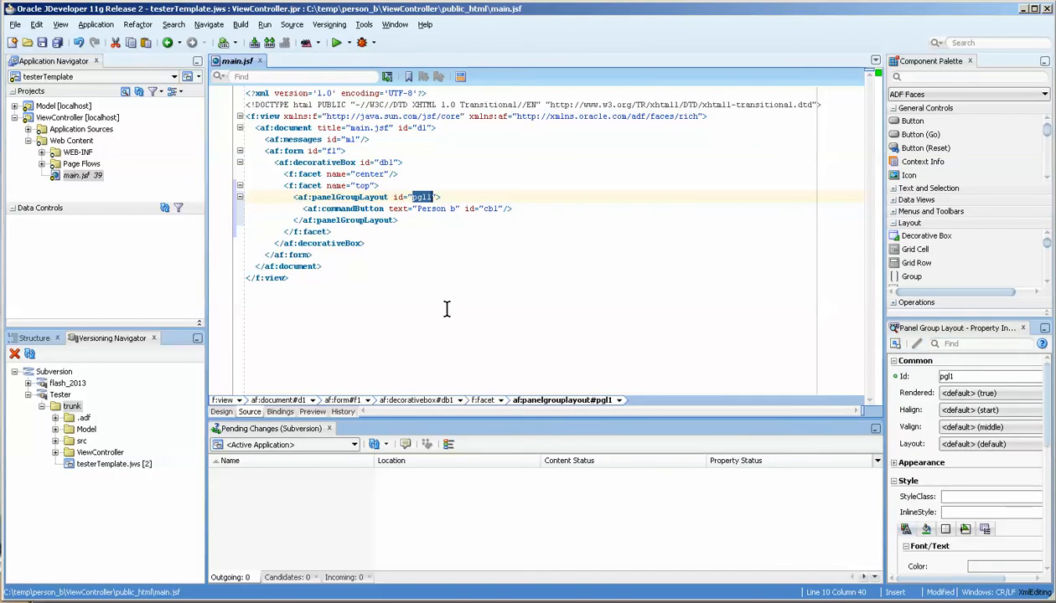
click(419, 208)
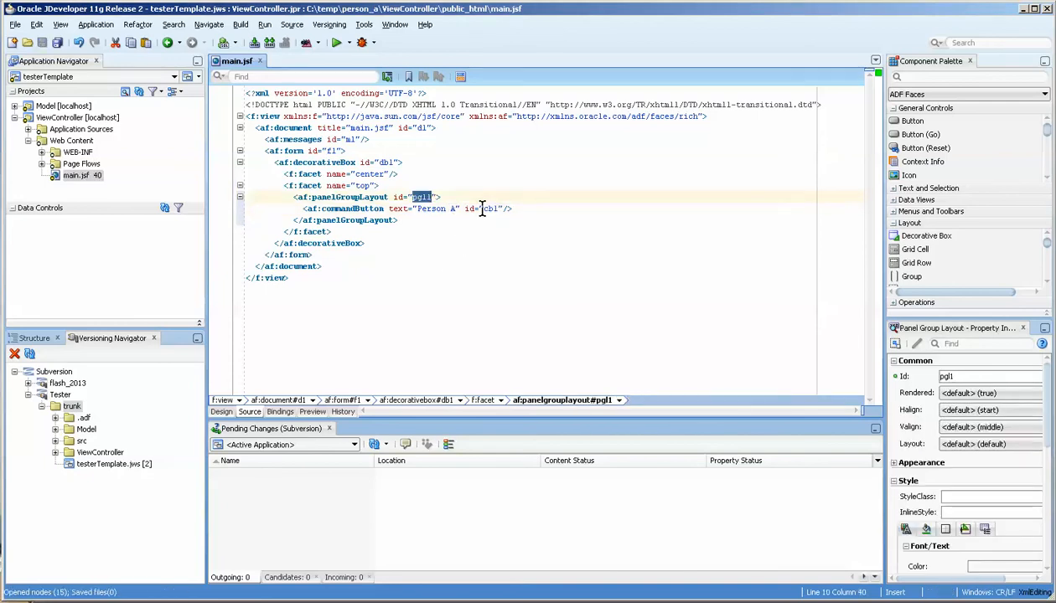
- Set person_a's panelGroupLayout id to pgPA and the Person A button id to cbPersonA
click(499, 207)
text(PersonA)
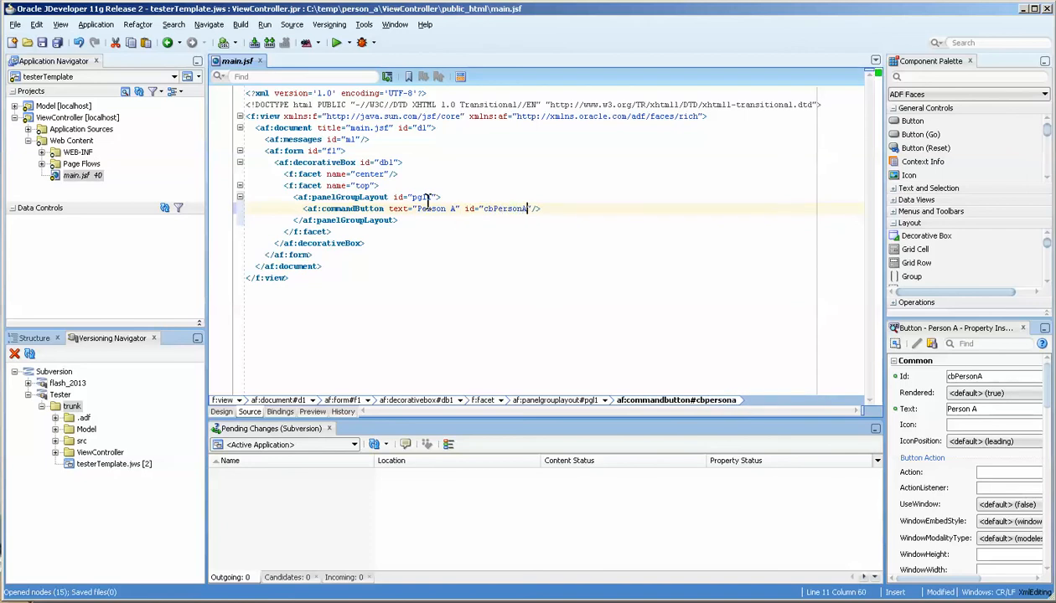
click(349, 198)
text(P)
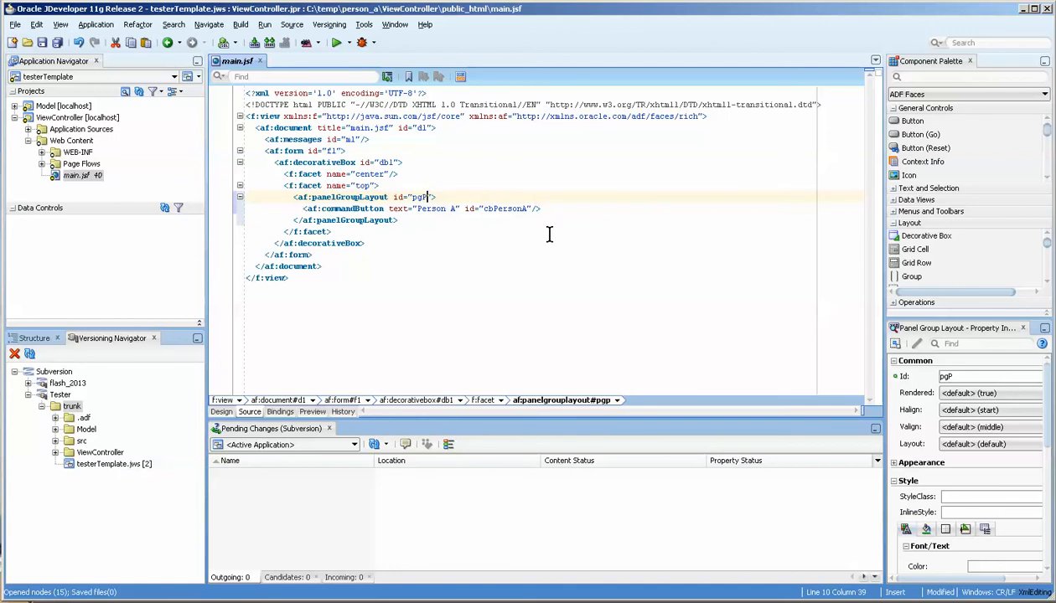
text(A)
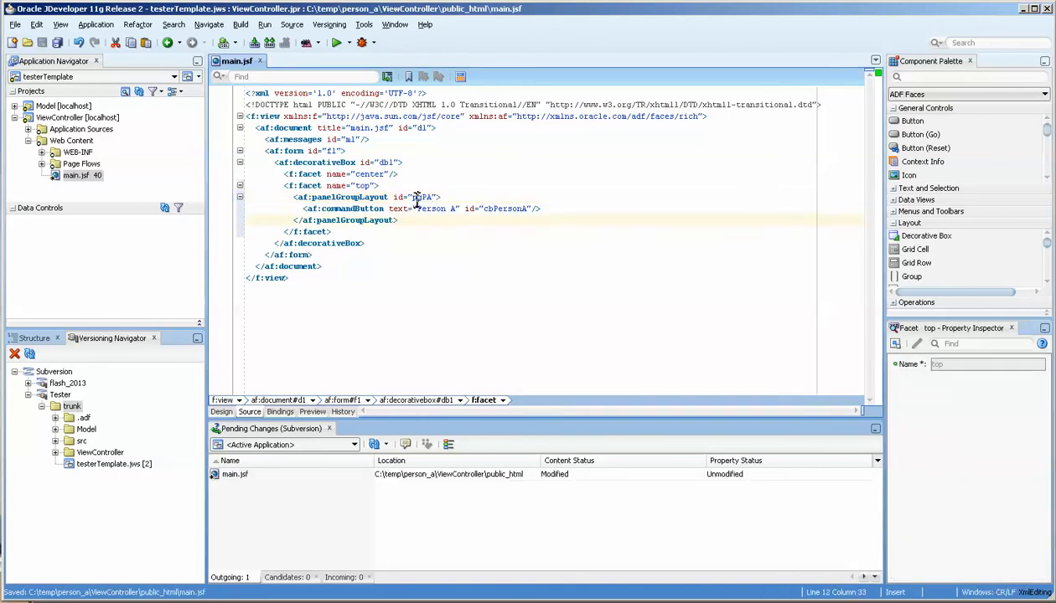
click(422, 198)
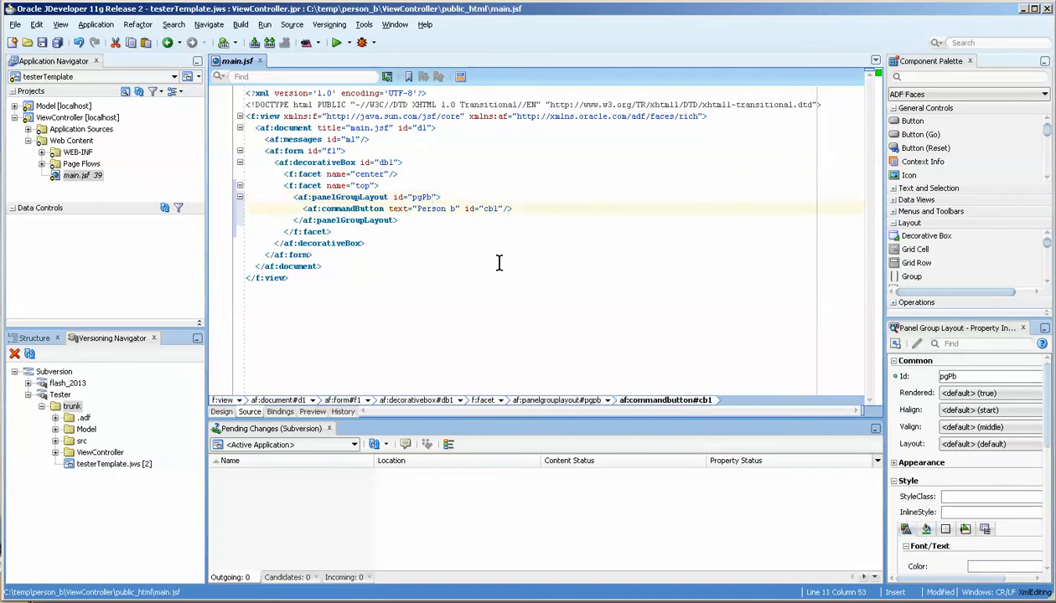
- Set person_b's panelGroupLayout id to pgPB and start renaming its button id
click(344, 208)
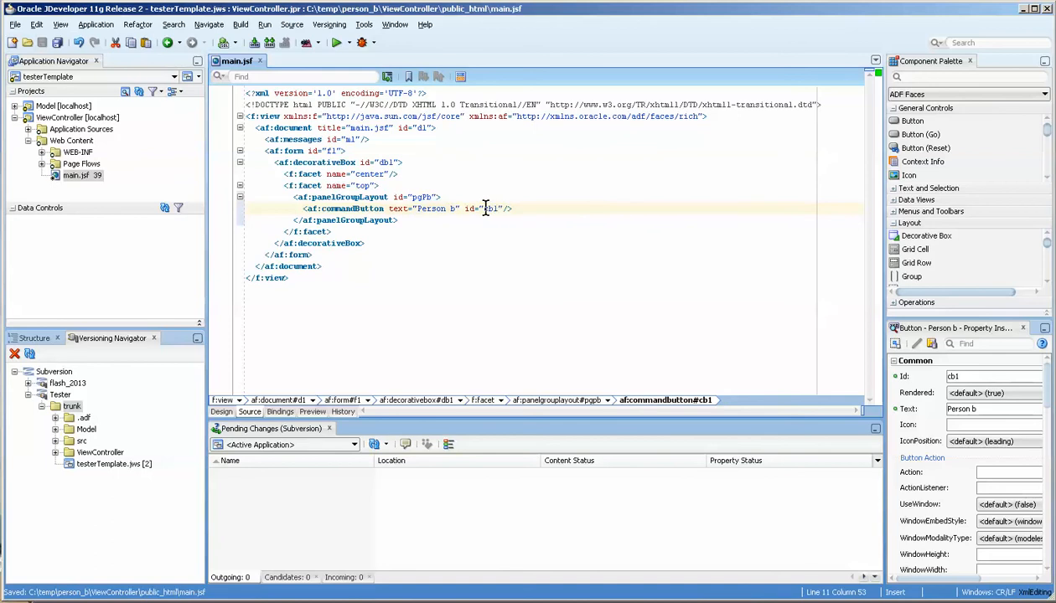
click(351, 198)
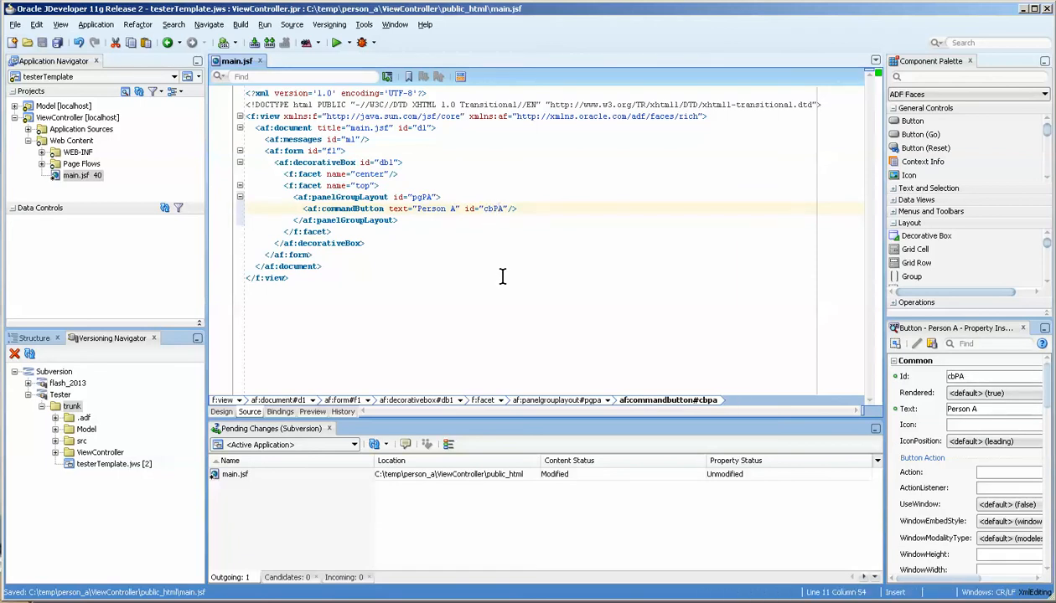
mouse_move(501, 260)
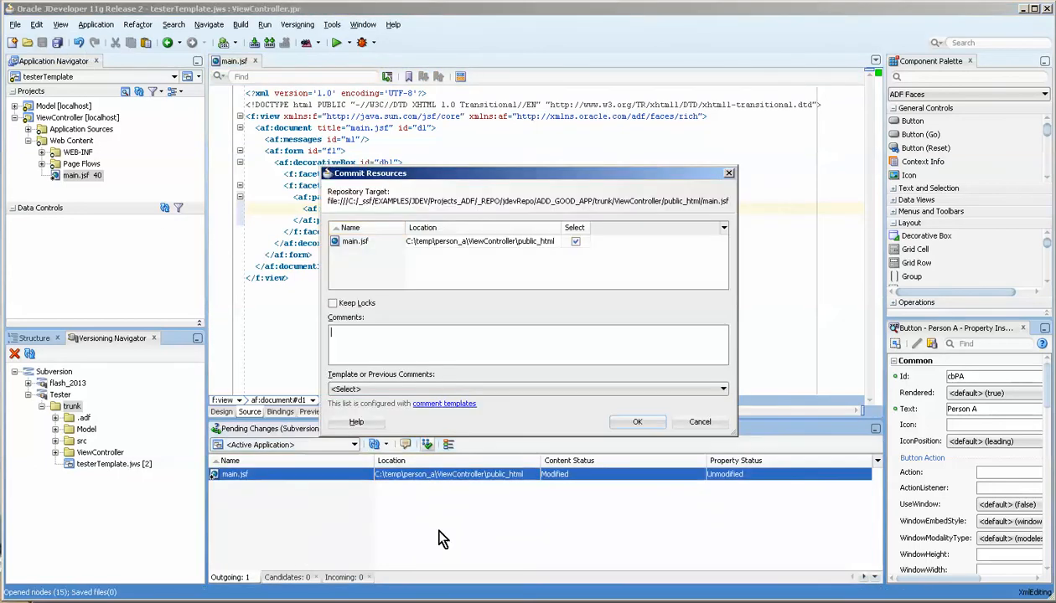
- Commit person_a's main.jsf with the comment 'Added button A'
text(Adde)
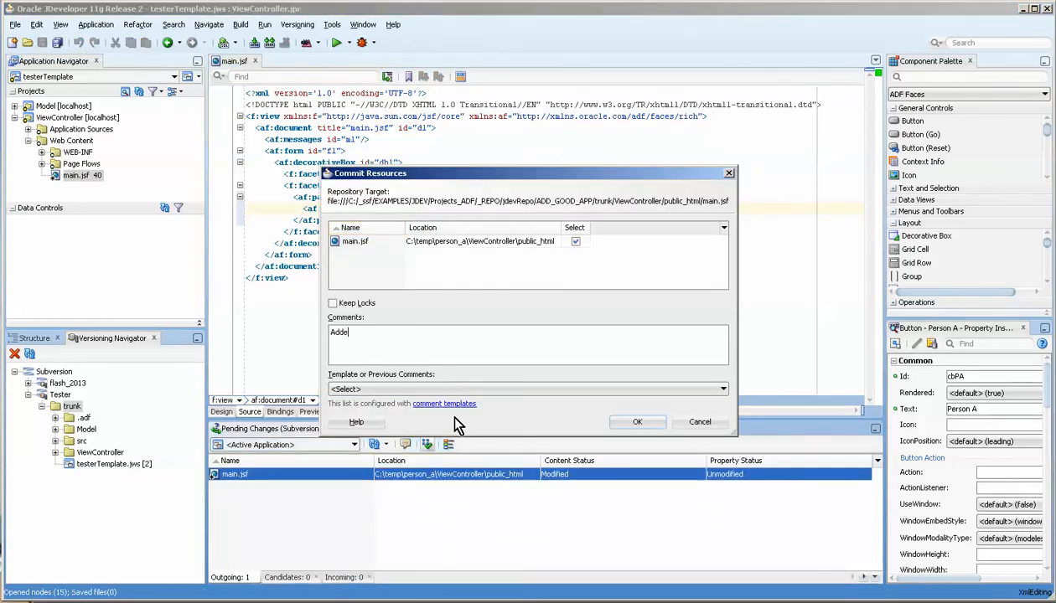
text(dded button A)
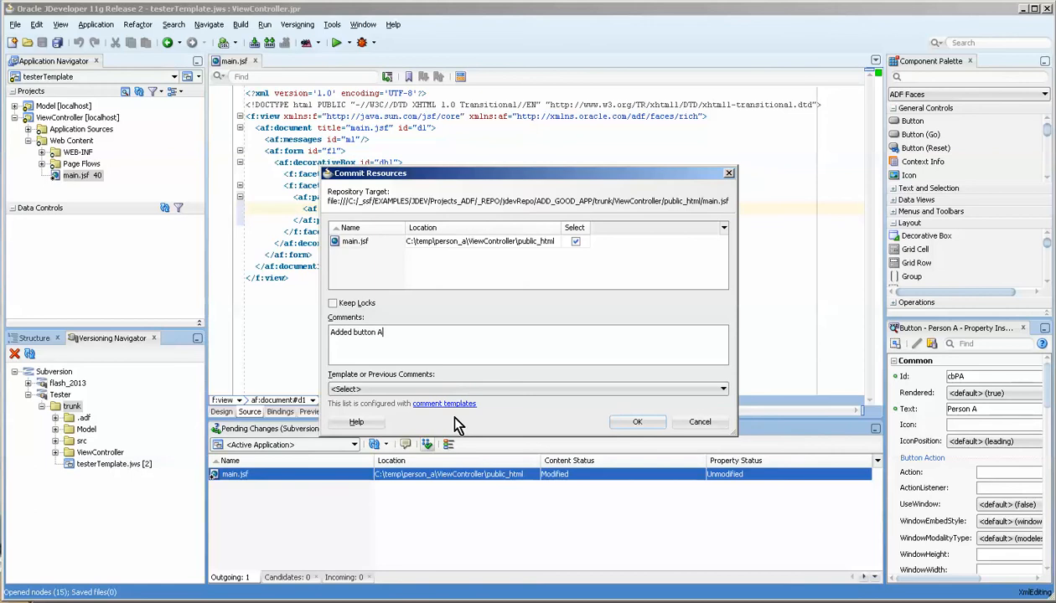
mouse_move(637, 422)
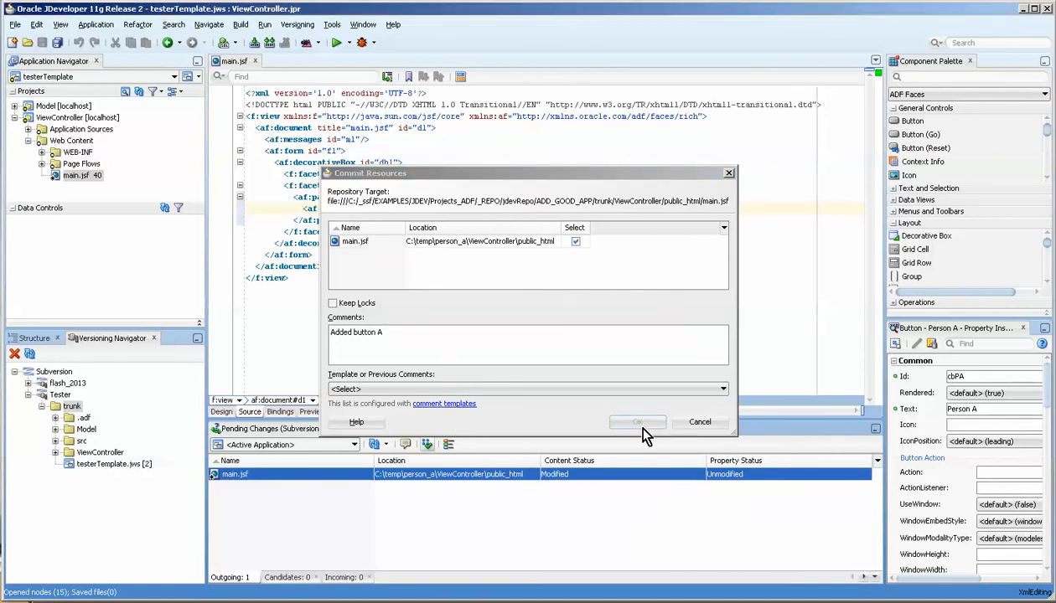
click(637, 422)
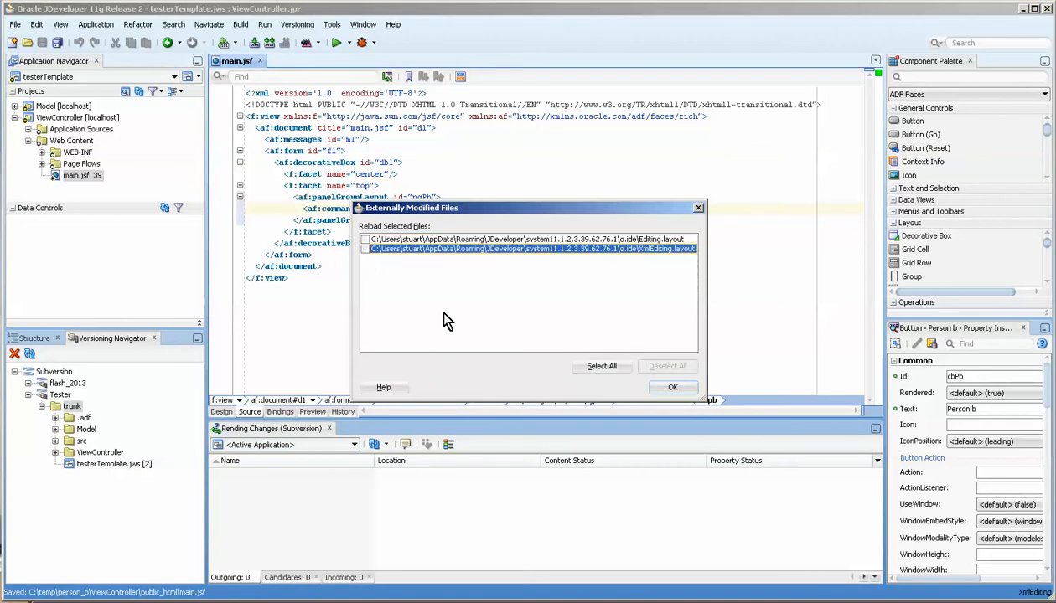
mouse_move(651, 386)
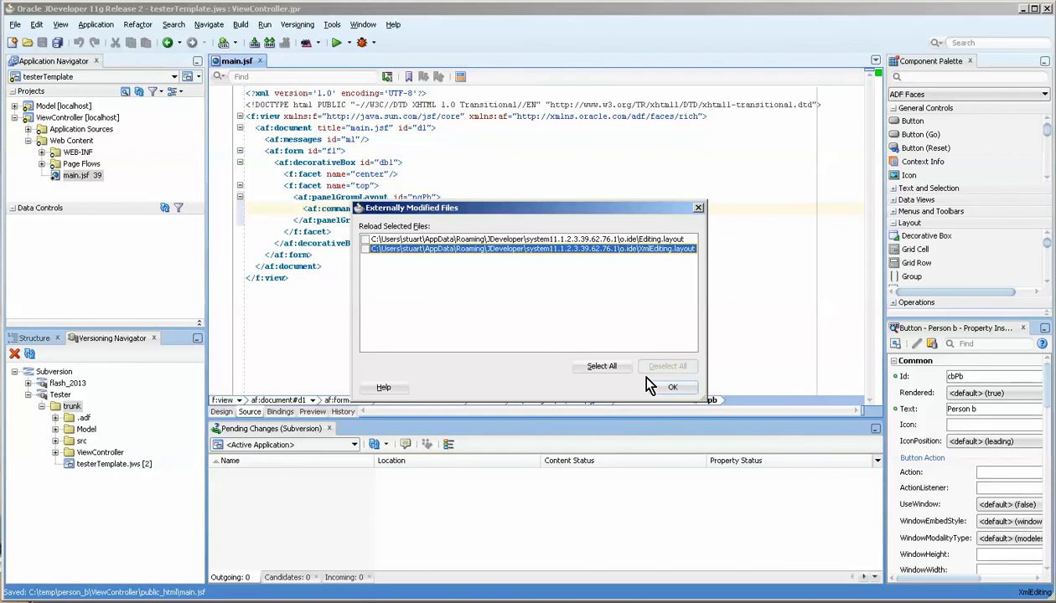
- Reload the externally modified files and view person_b's page with its Person B button in Design
click(674, 386)
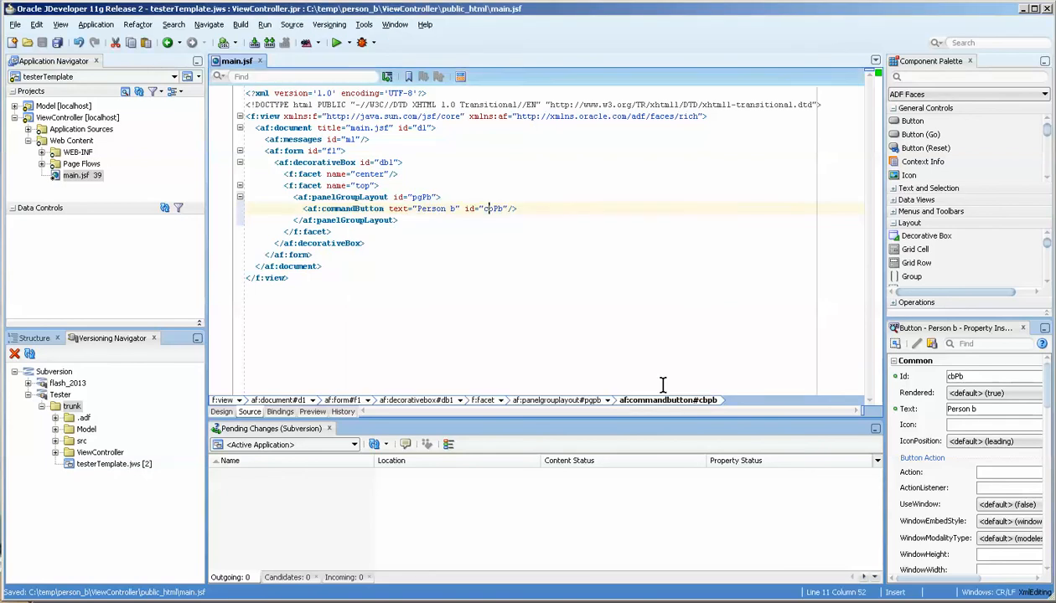
mouse_move(516, 415)
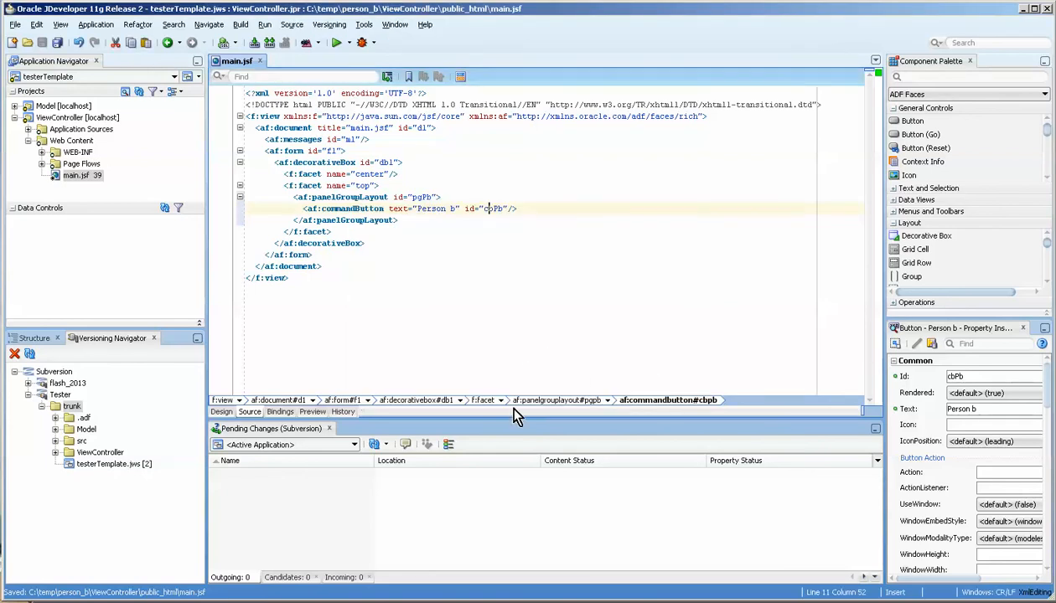
click(221, 412)
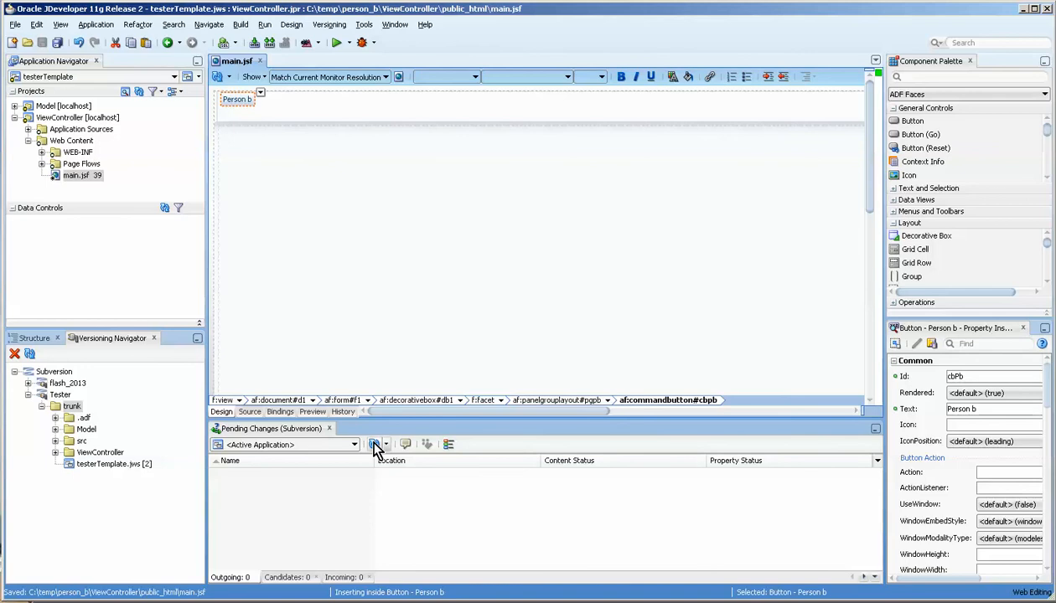
- Update main.jsf from Subversion and view the resulting conflict markers in the Source
click(373, 444)
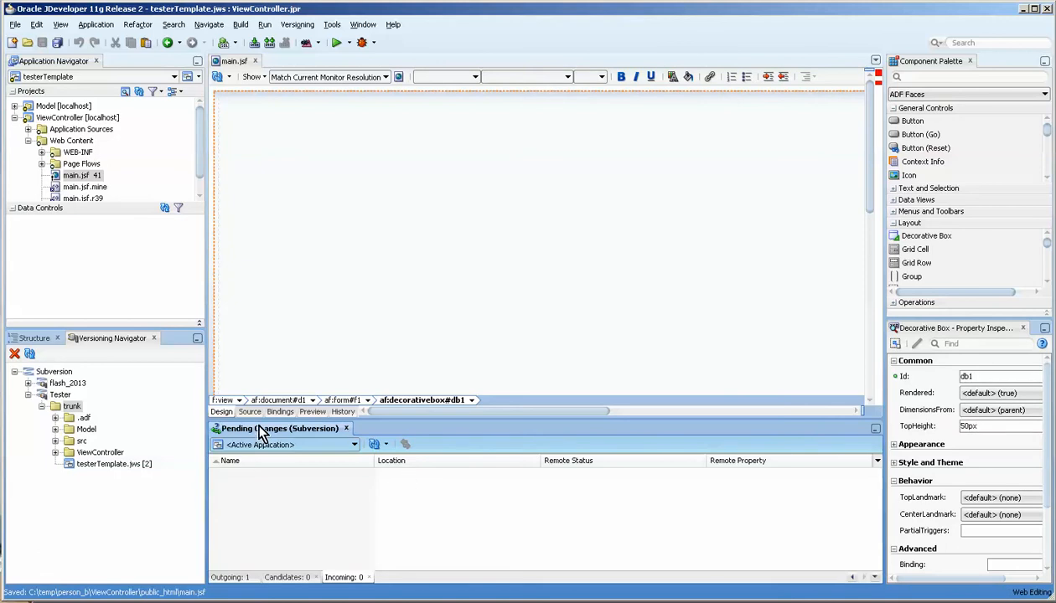
click(250, 412)
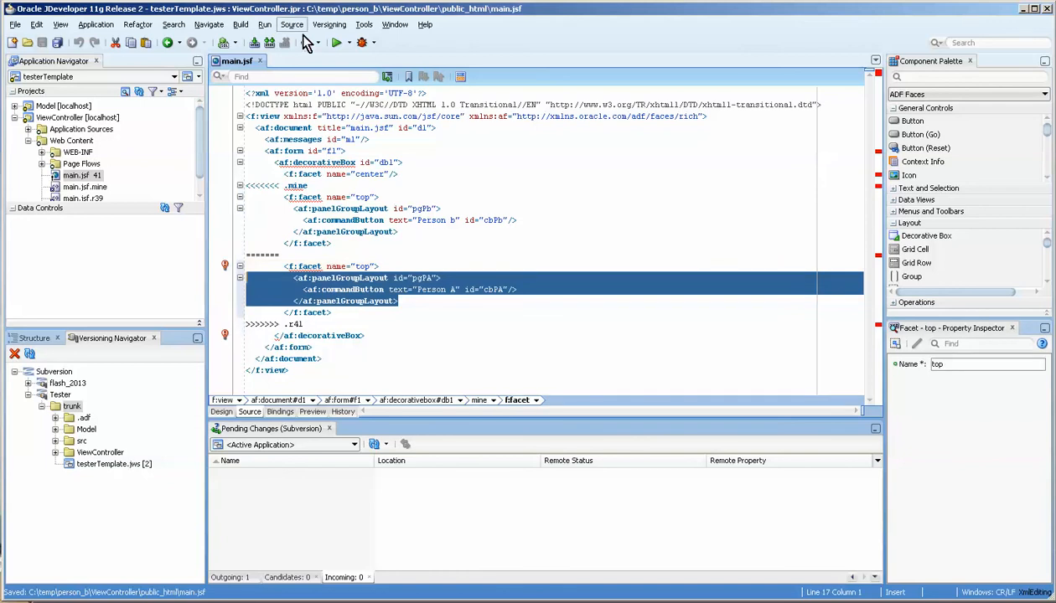
- Delete the incoming Person A block and the remaining conflict marker lines, keeping Person B's layout
click(329, 23)
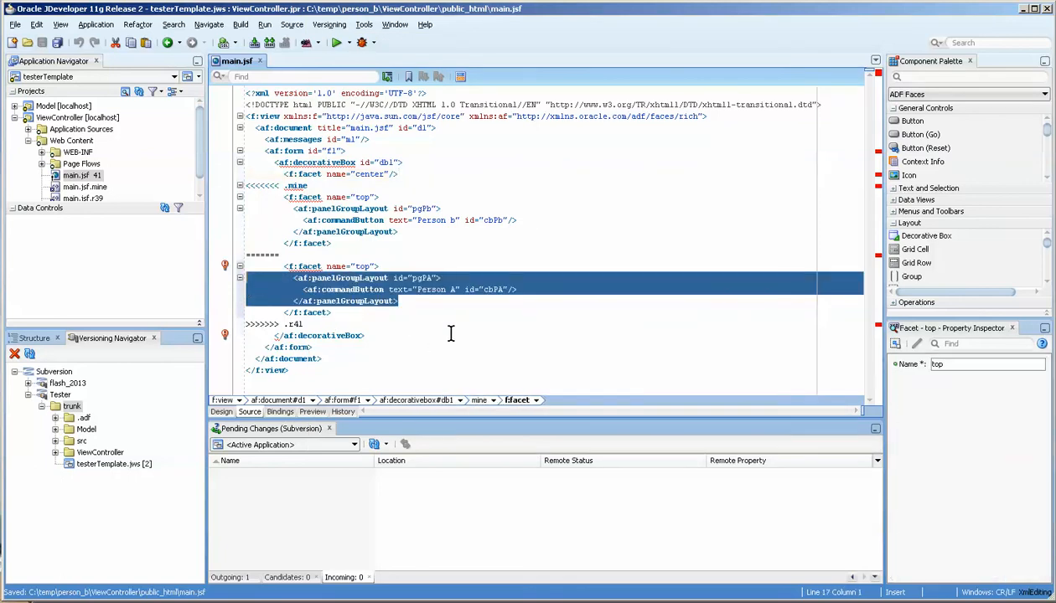
key(Delete)
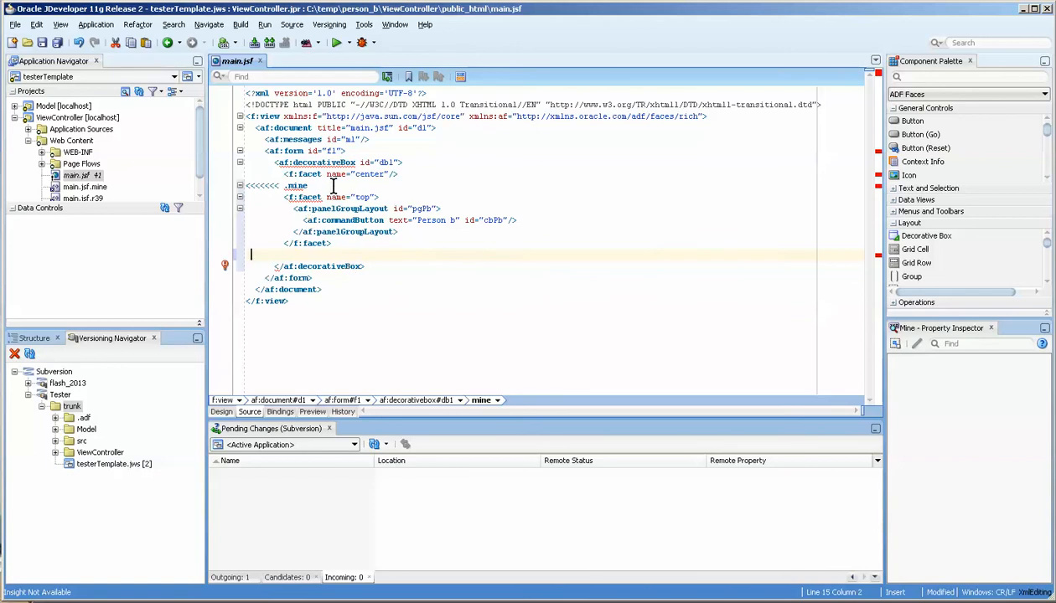
click(327, 162)
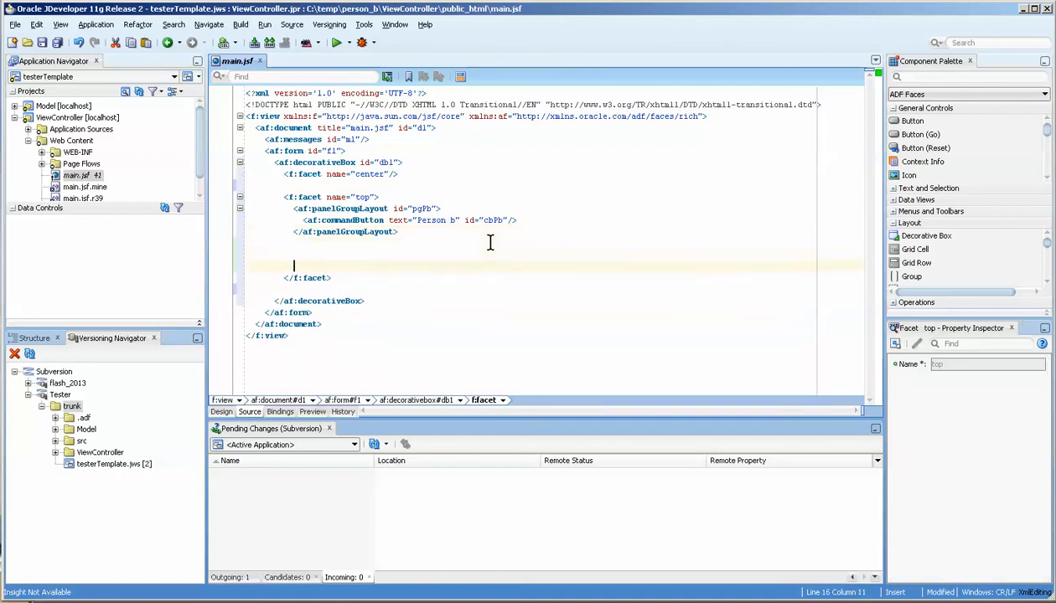
- Add the Person A button, then remove the extra panelGroupLayout tags and blank line so both buttons share one group
text(<af:panelGroupLayout id="pgPA">)
text(<af:commandButton text="Person A" id="cbPA"/>)
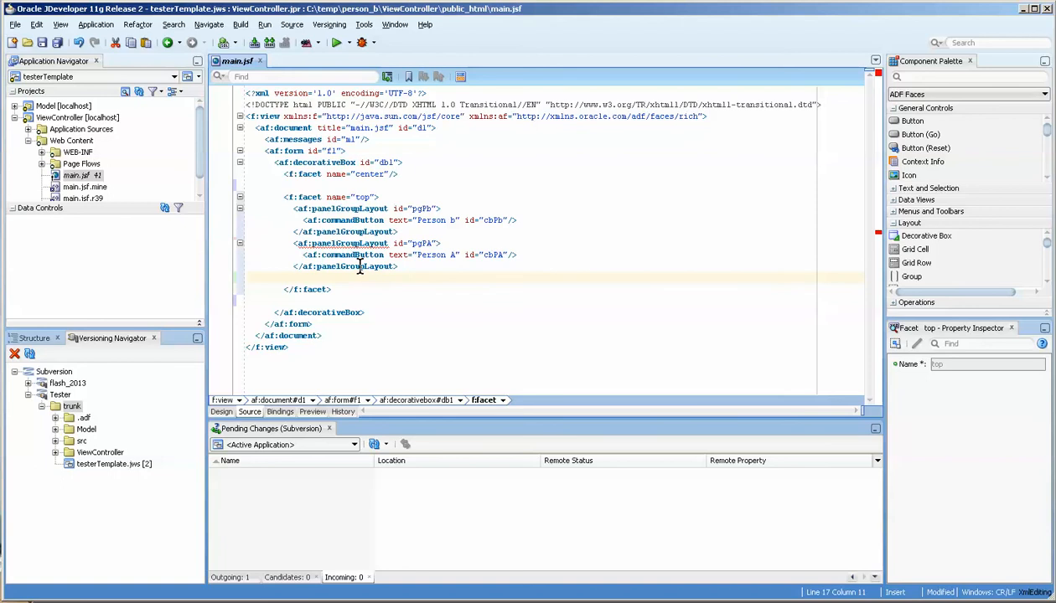
mouse_move(380, 235)
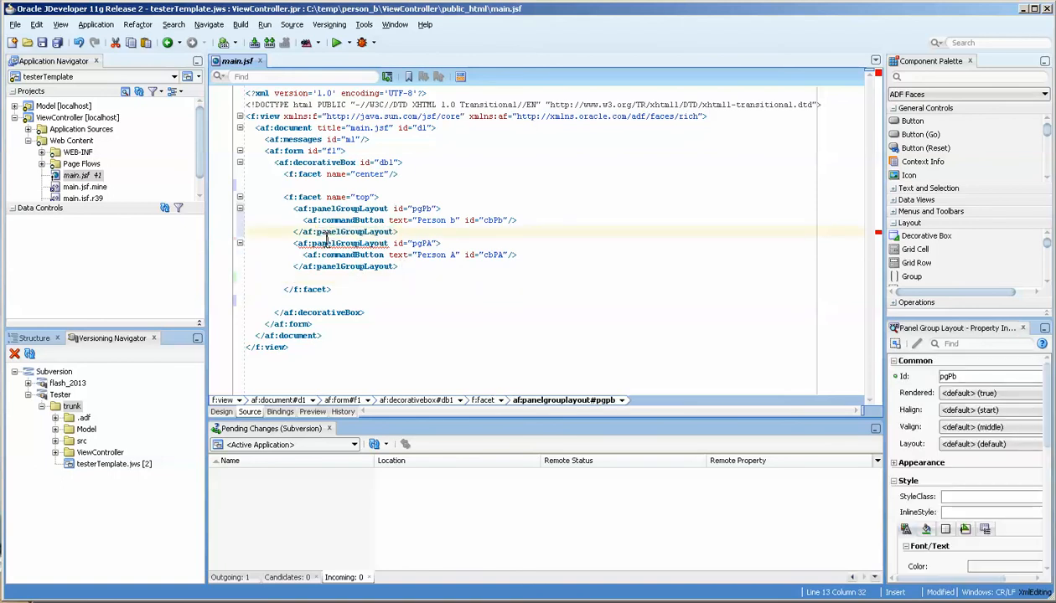
click(340, 243)
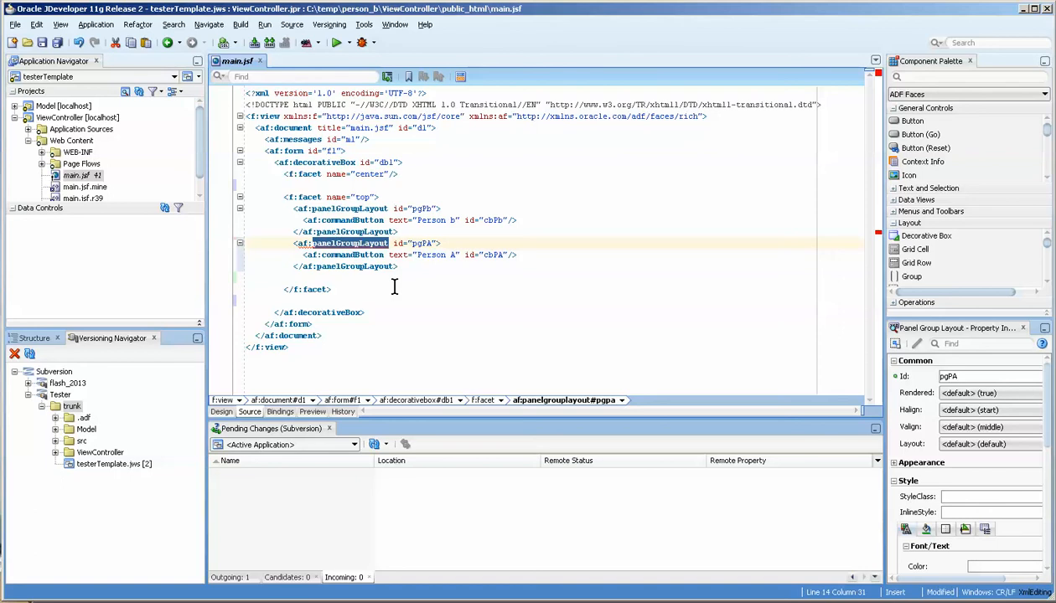
mouse_move(875, 248)
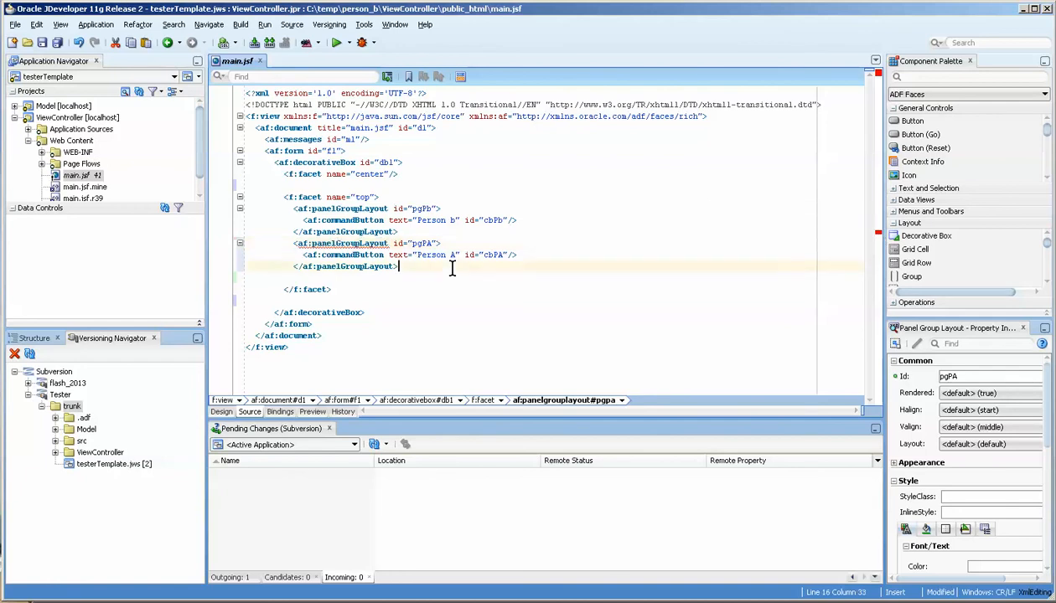
click(361, 243)
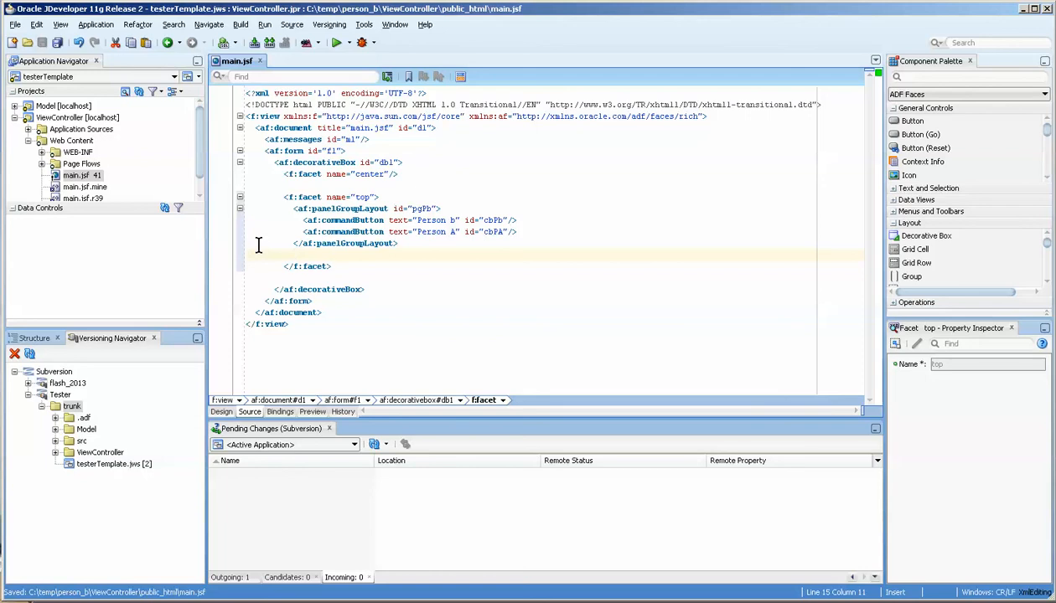
click(332, 198)
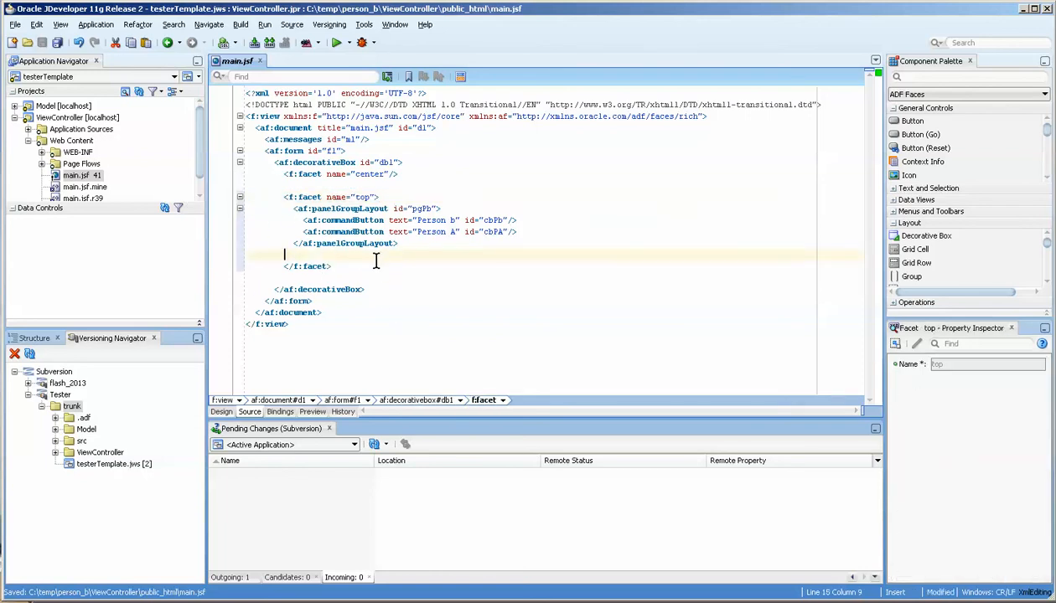
key(Backspace)
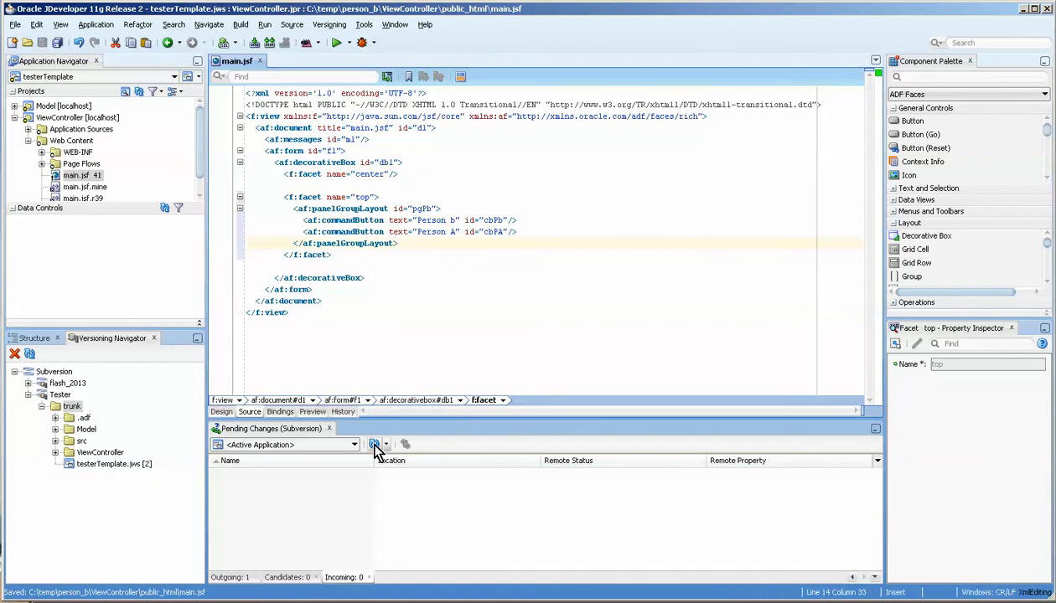
- Refresh the Pending Changes list to update main.jsf's status
click(373, 444)
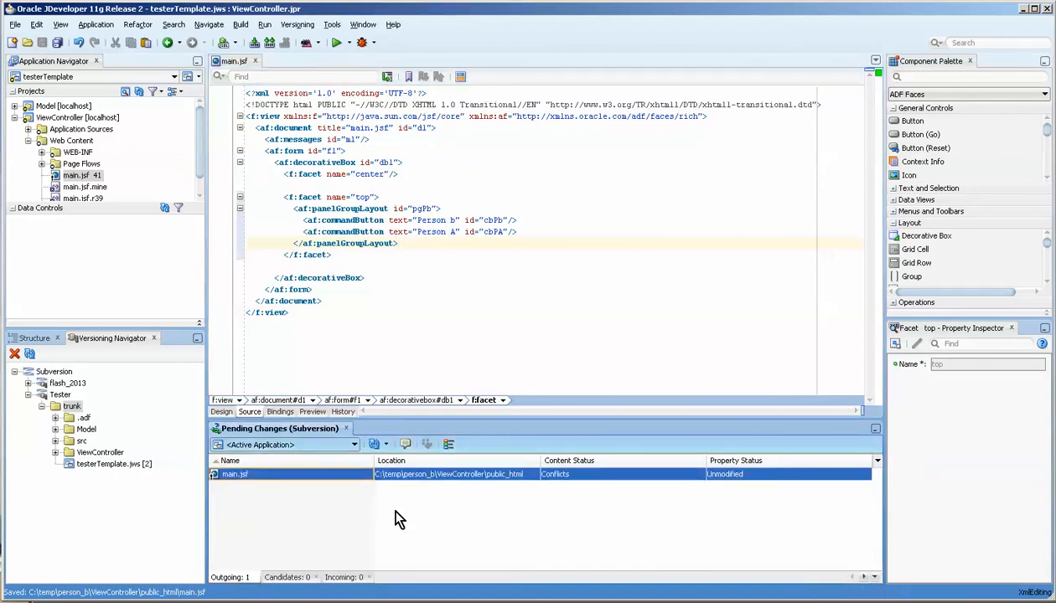
mouse_move(483, 488)
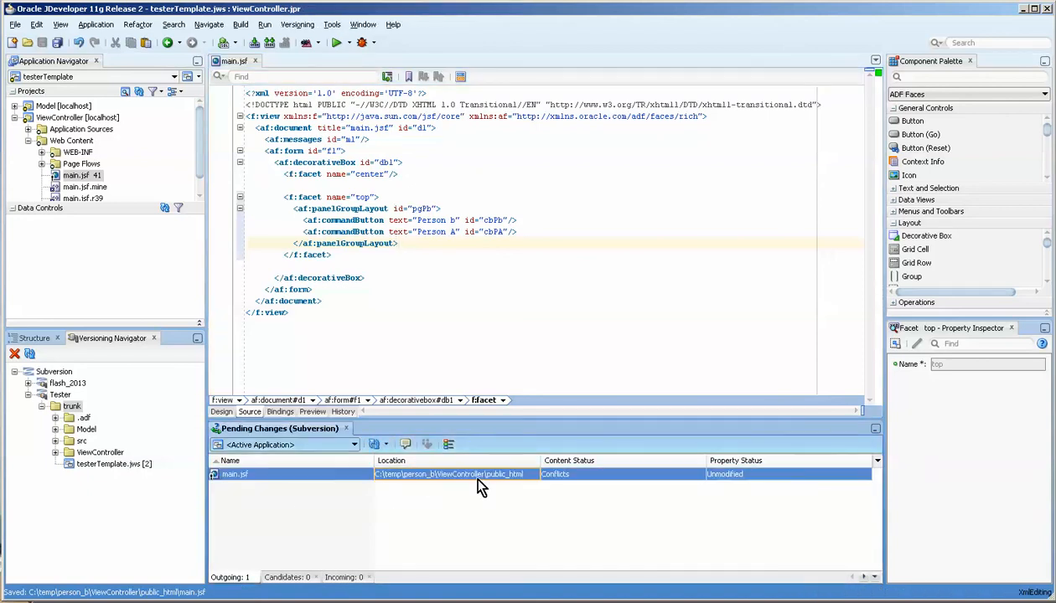
mouse_move(484, 480)
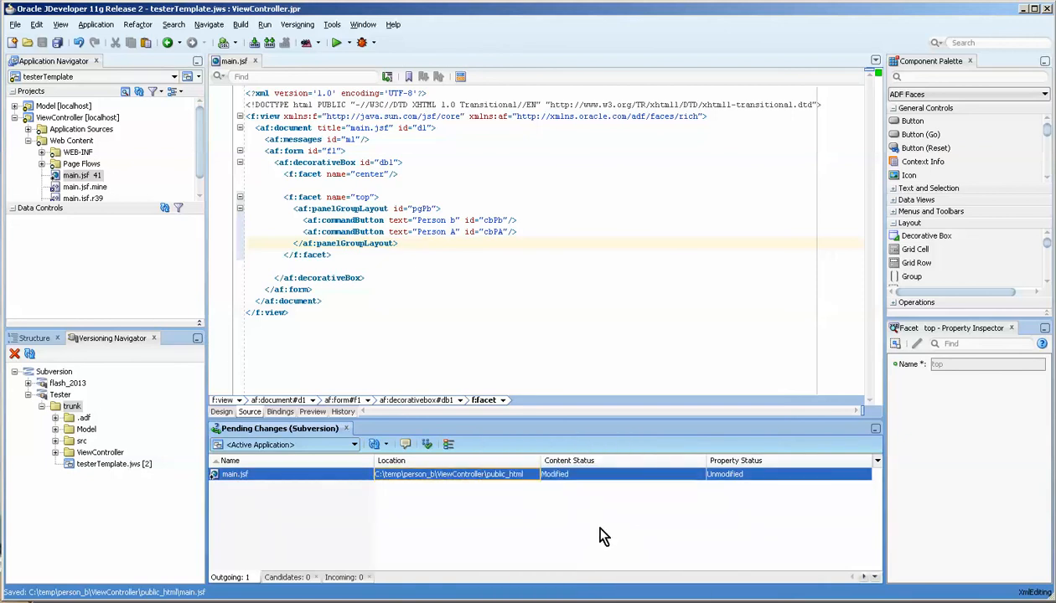
mouse_move(342, 476)
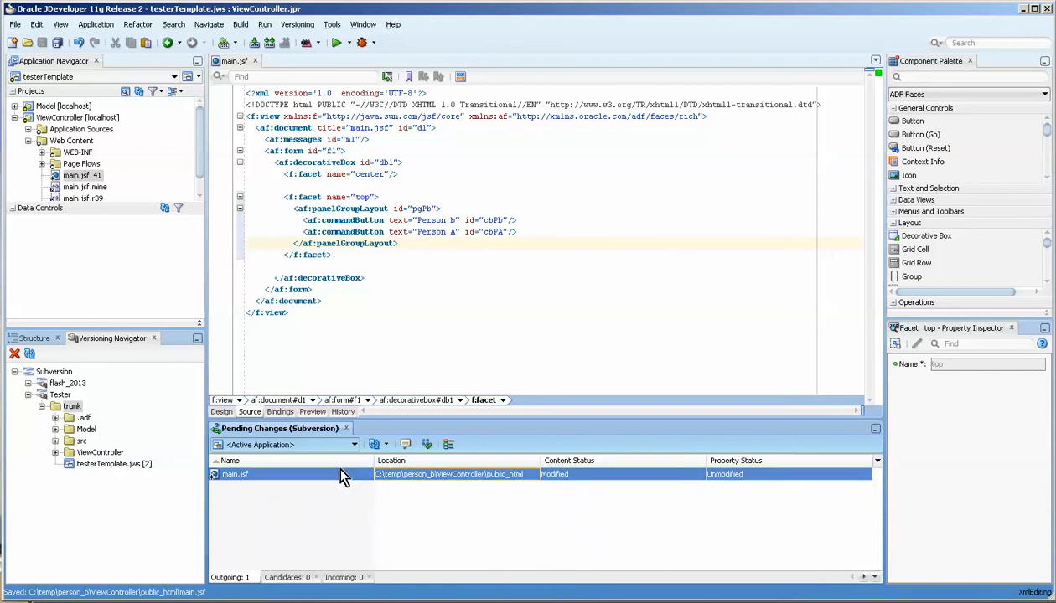
- Commit main.jsf to Subversion with the comment 'Resolved conflict with Facet'
click(426, 444)
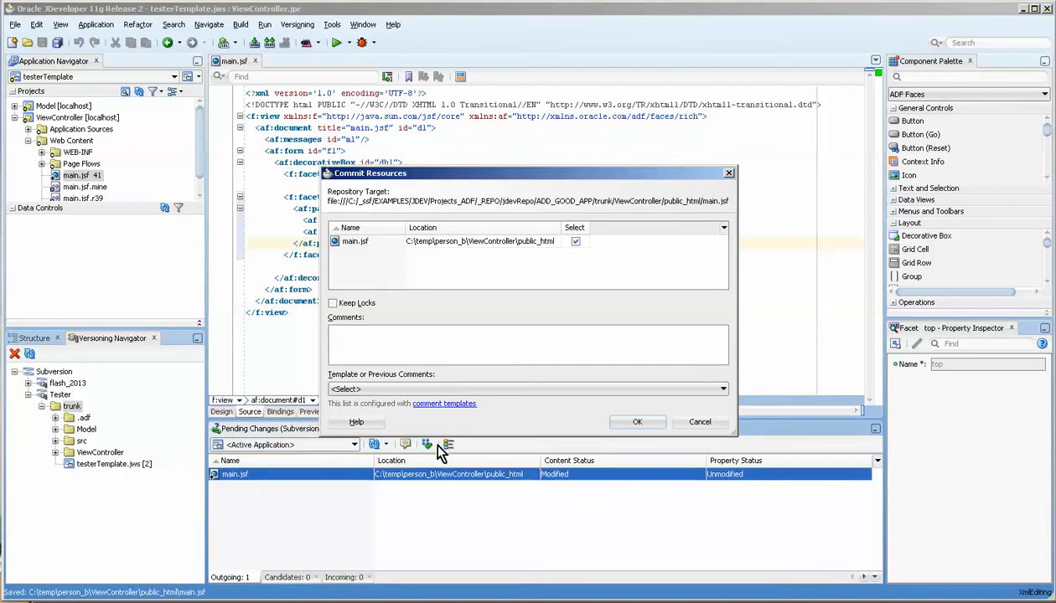
text(Resolved conflict)
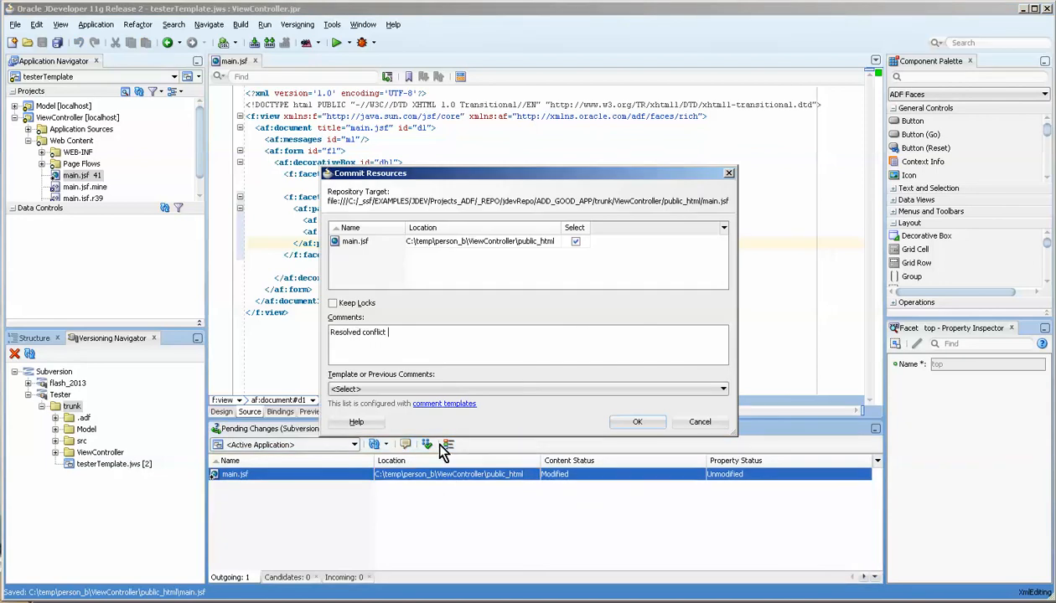
text(with Facet)
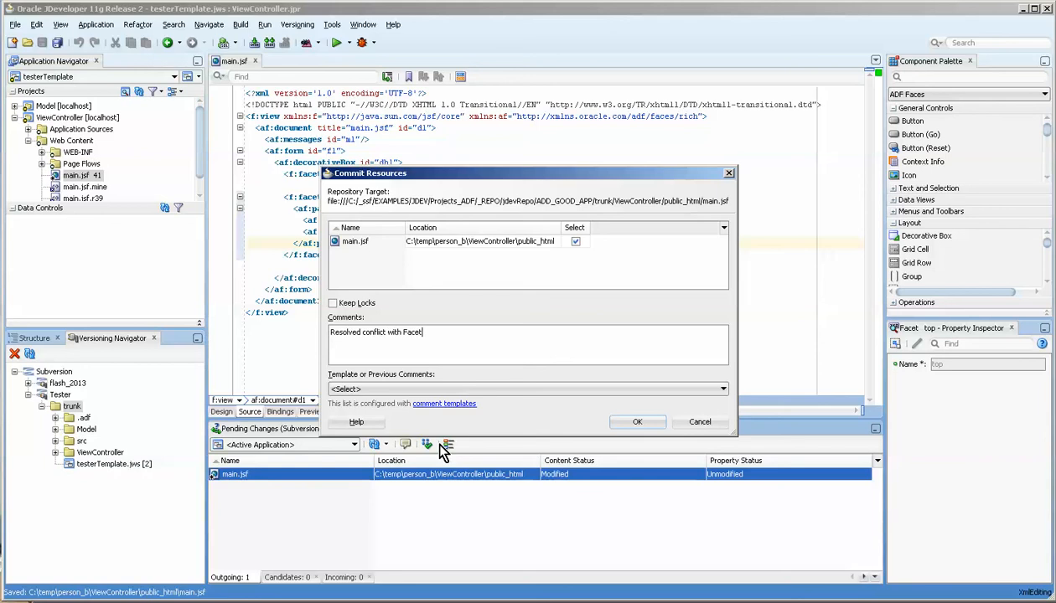
click(637, 422)
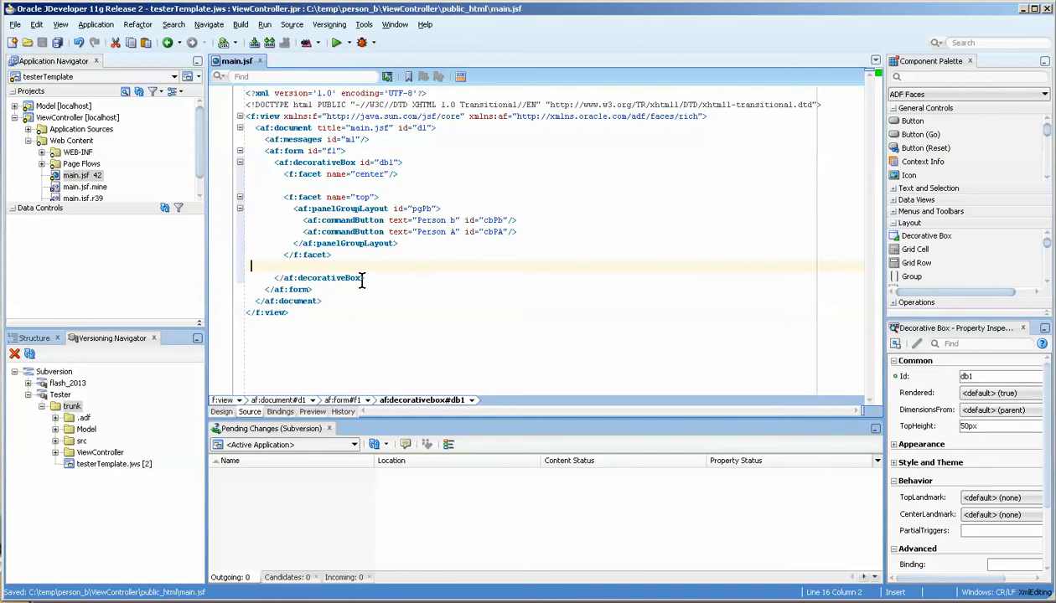
- Show the Versioning menu's Subversion commands, pointing at Resolve Tree Conflicts
click(328, 25)
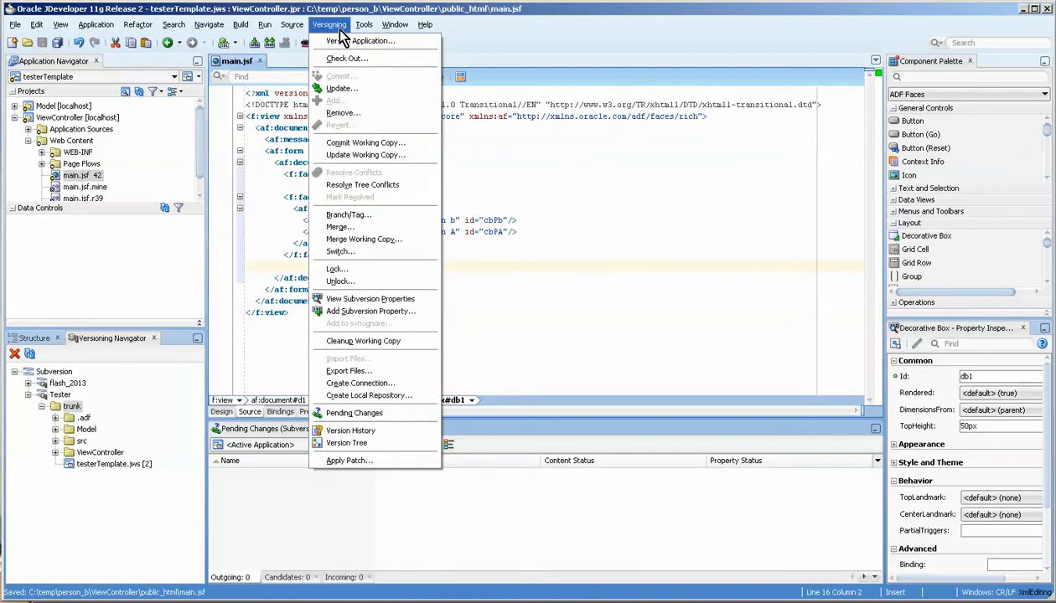
mouse_move(362, 185)
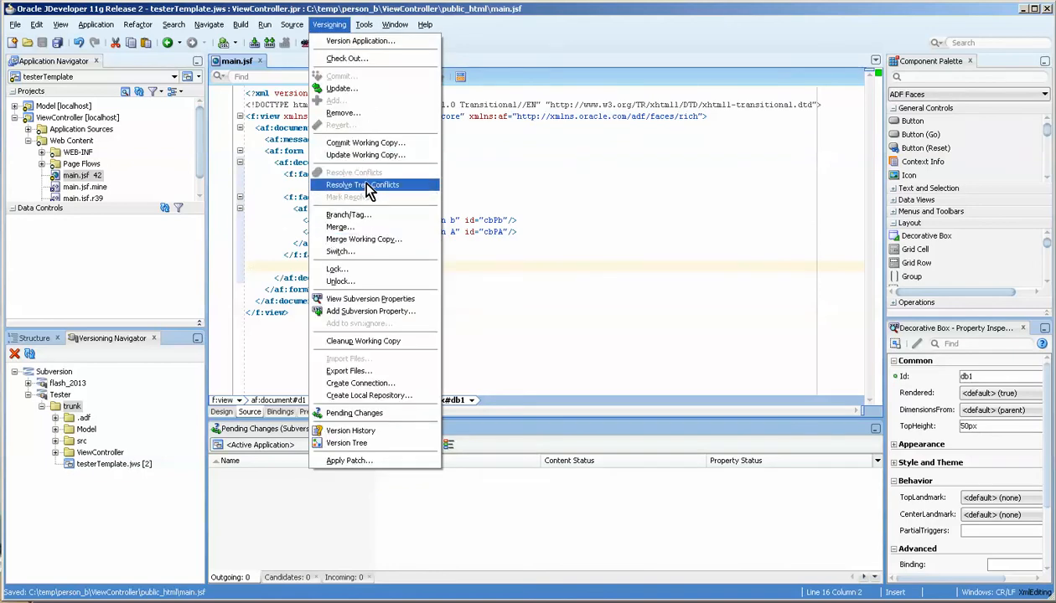